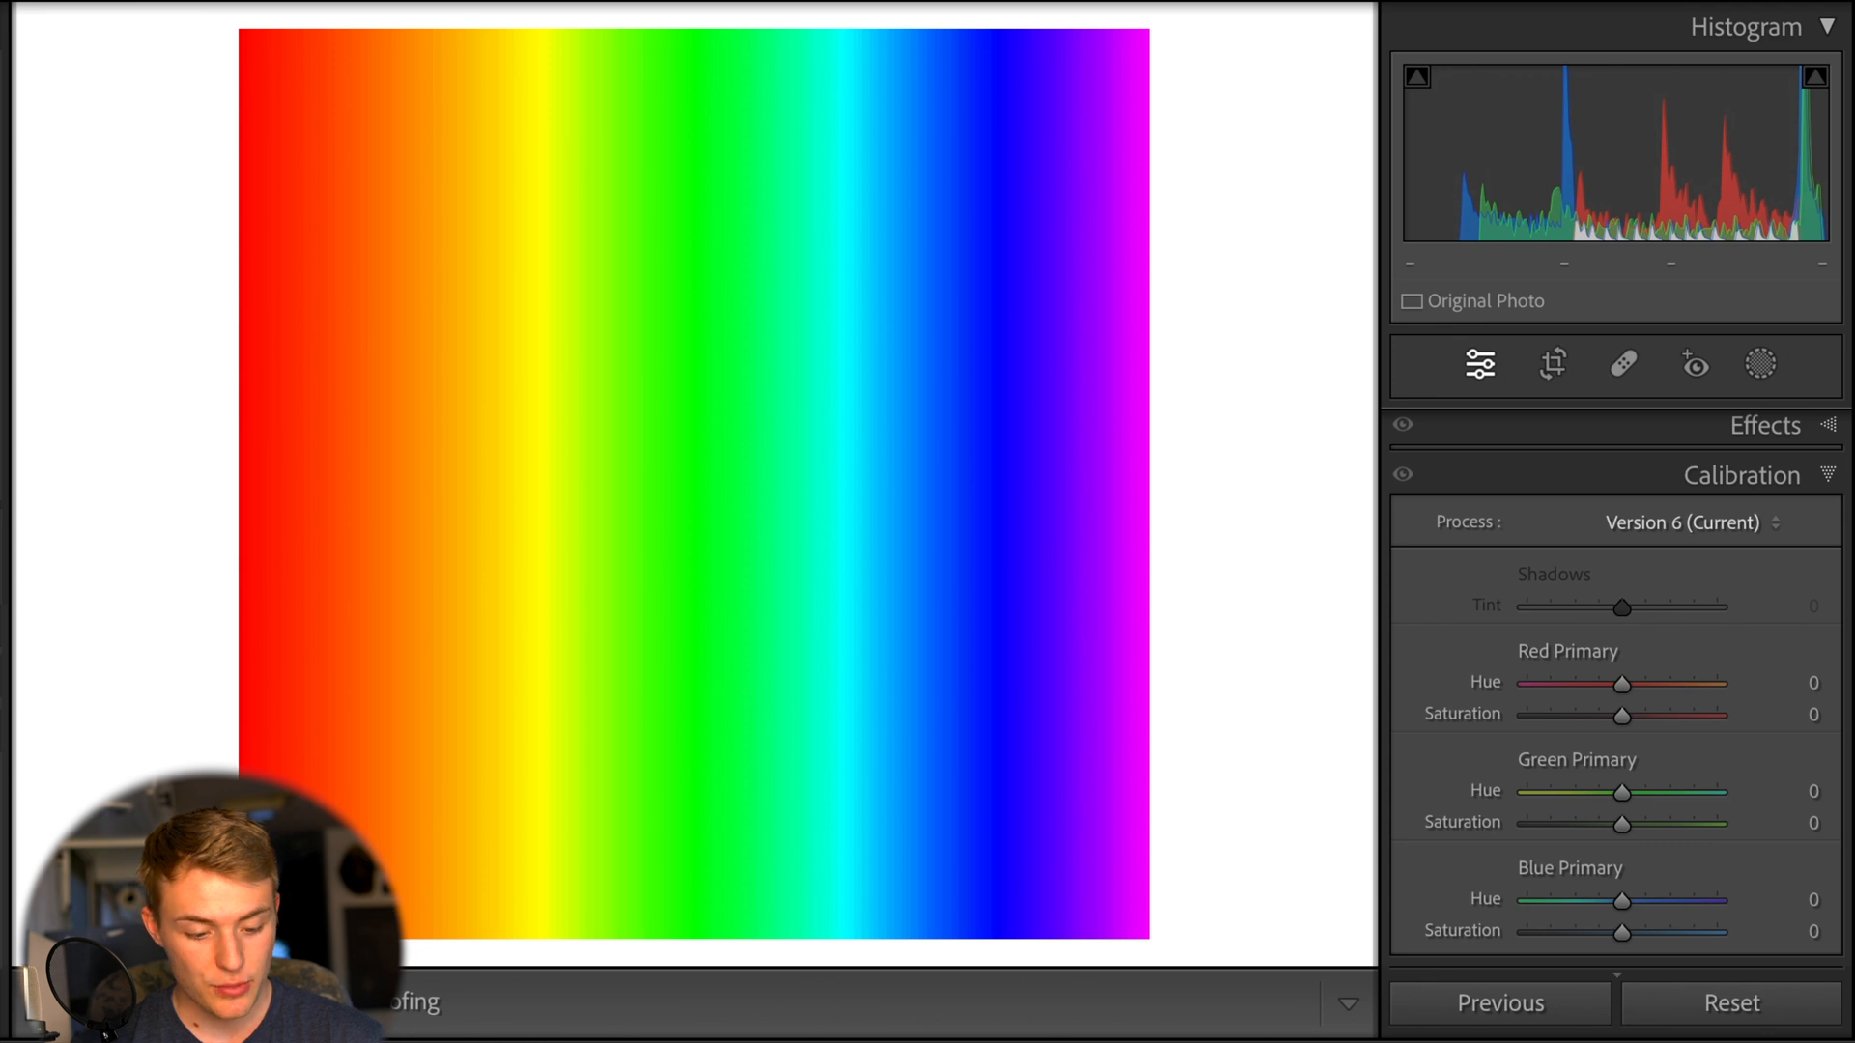
pyautogui.moveTo(692, 481)
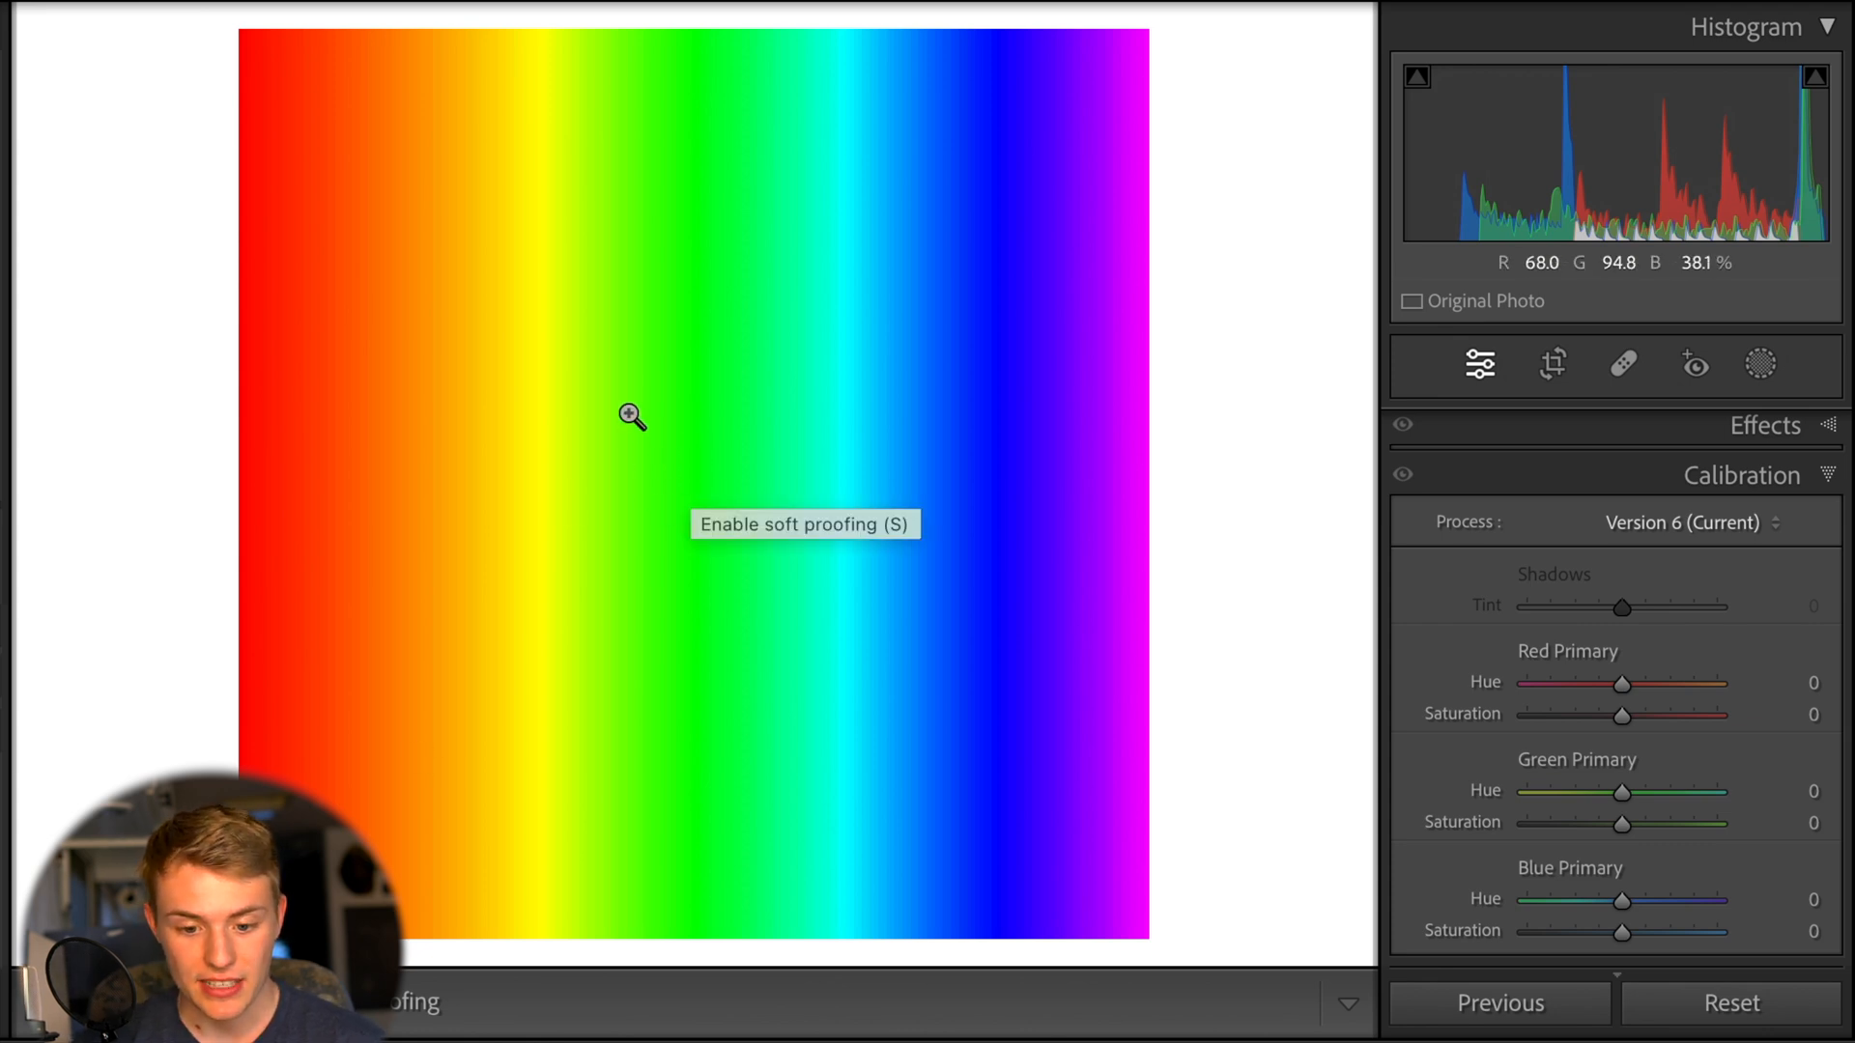
pyautogui.moveTo(668, 523)
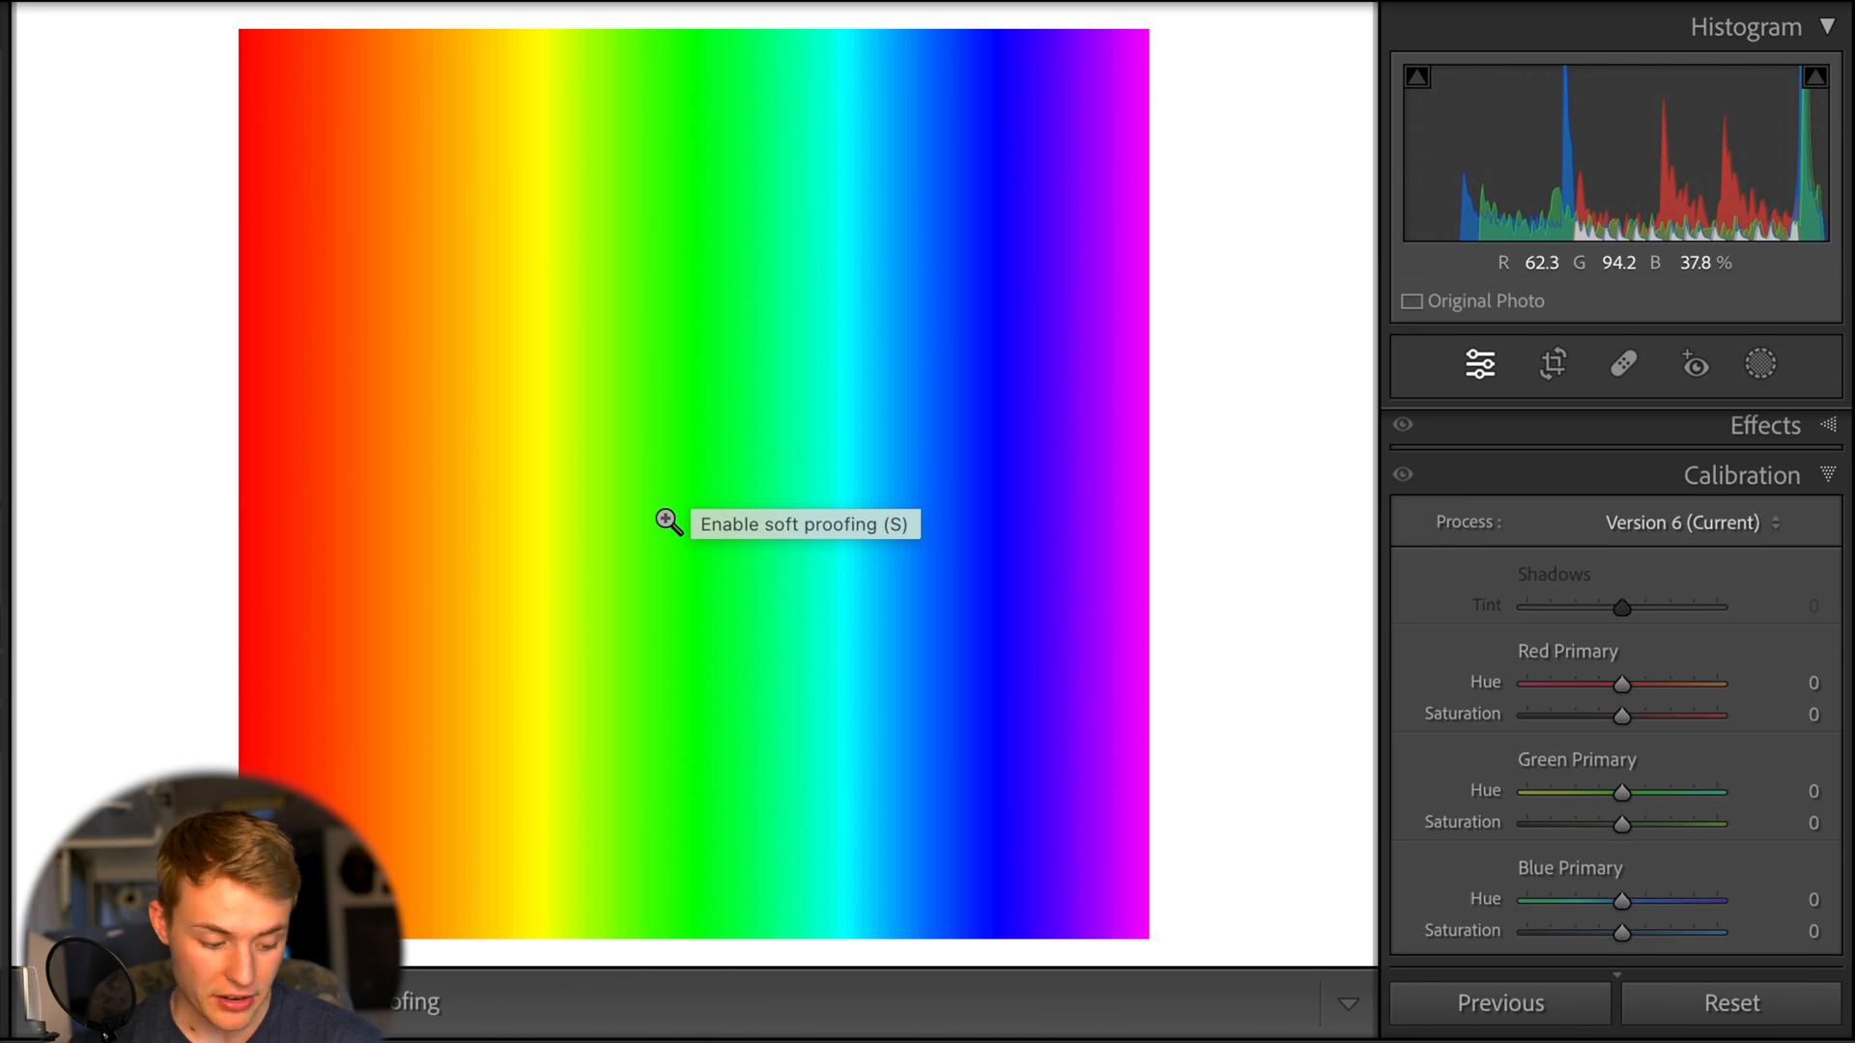
pyautogui.moveTo(1745, 782)
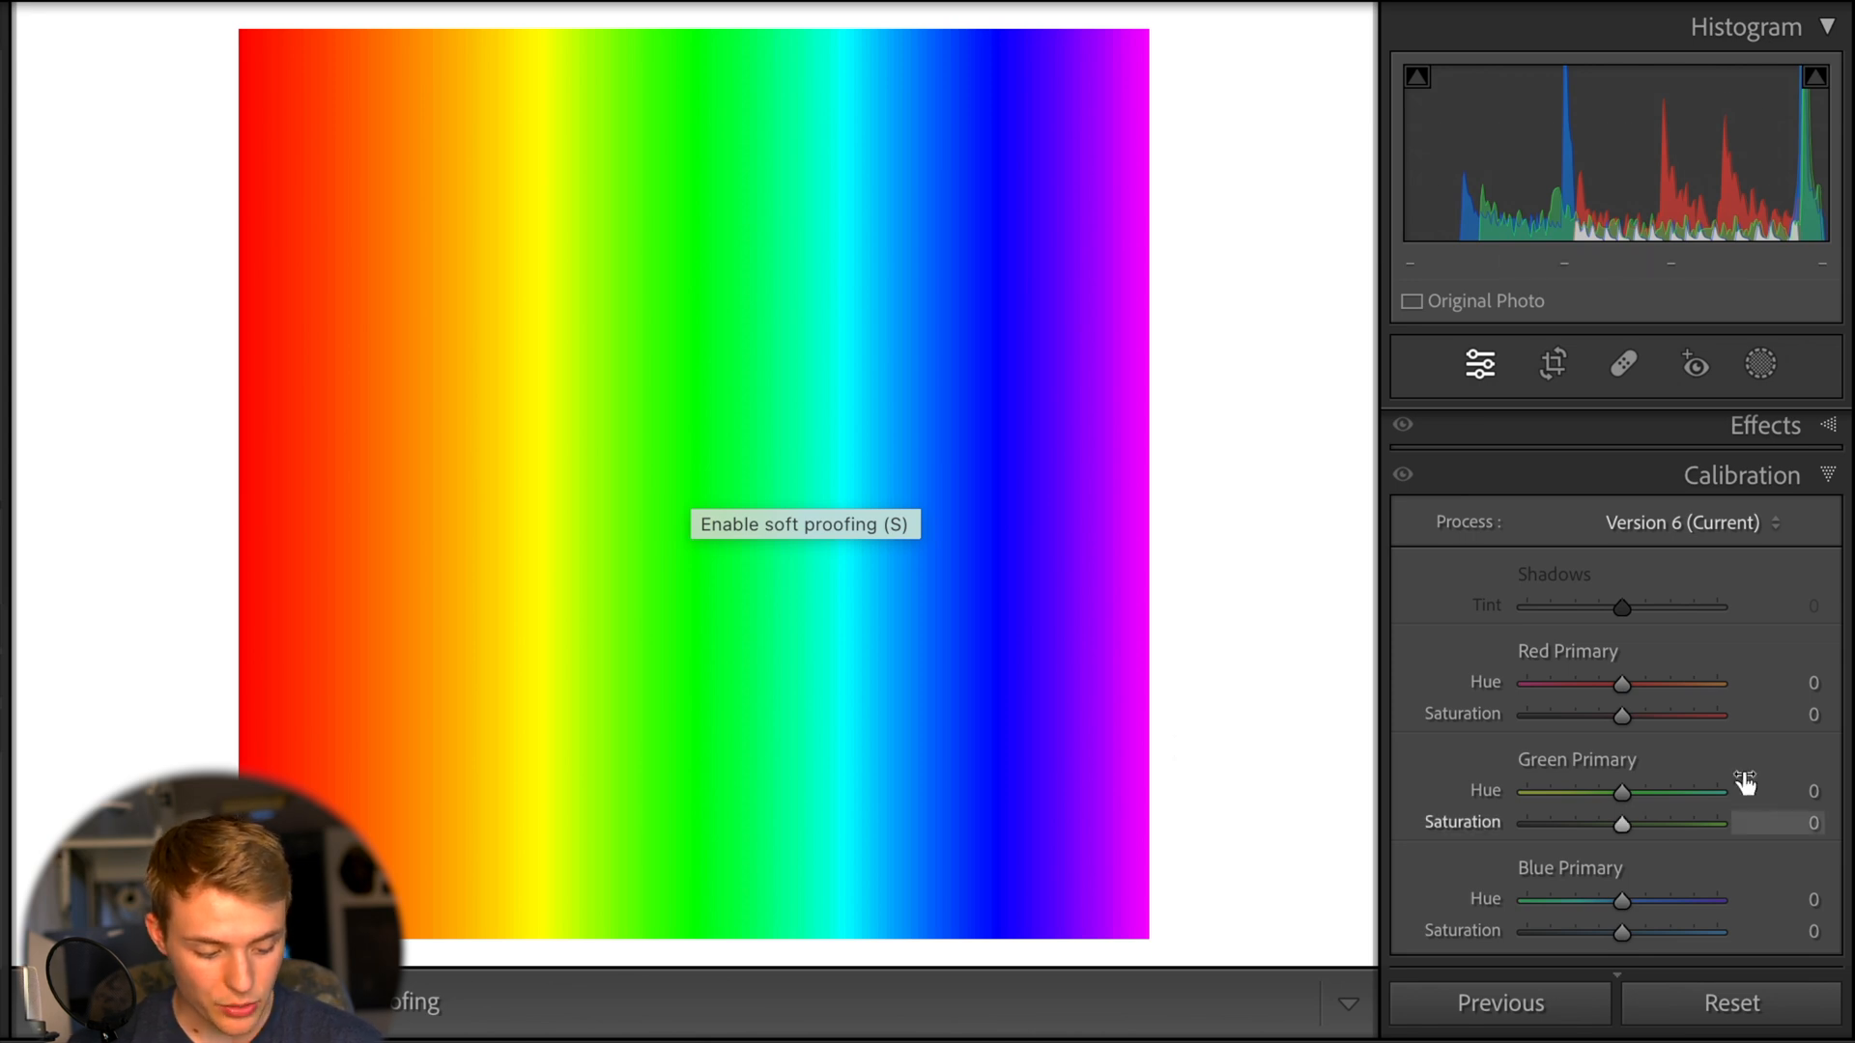
# Test green primary hue at +100 and -100, then red primary hue at +100 and -100, and return red to zero
pyautogui.moveTo(1622, 792); pyautogui.dragTo(1718, 792)
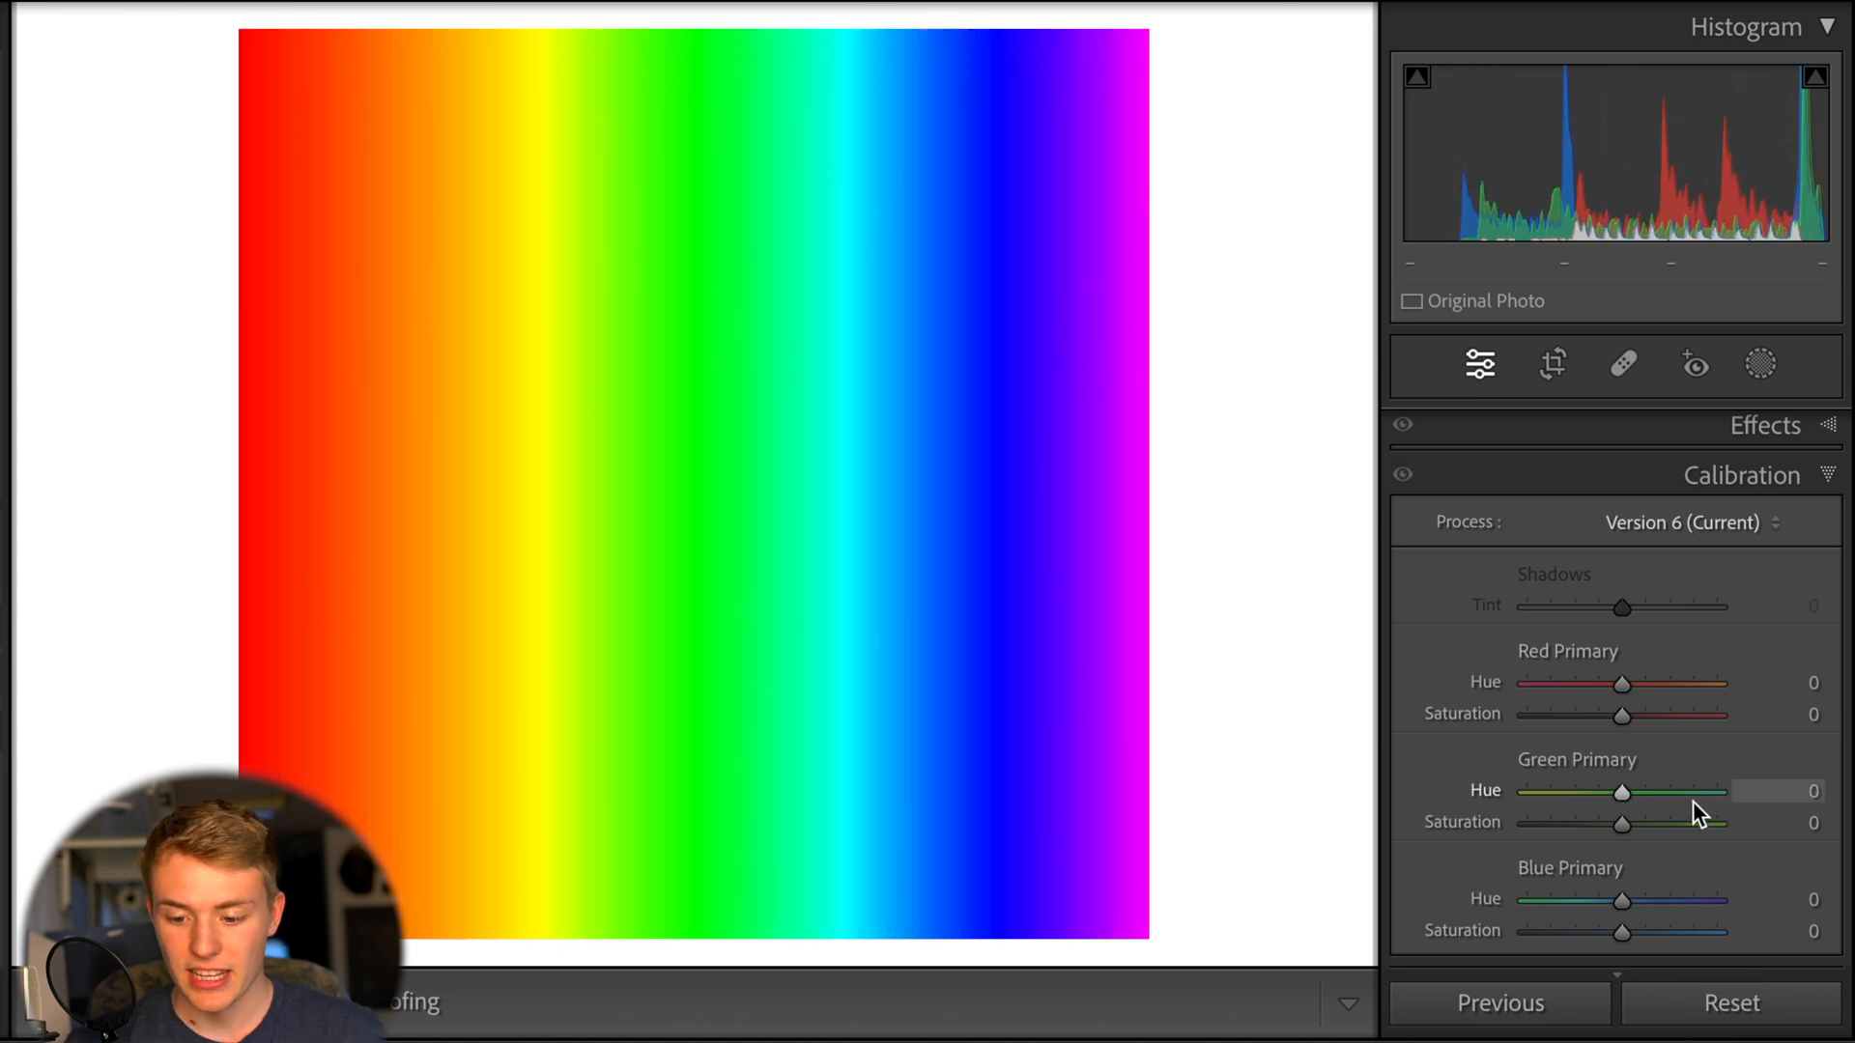
pyautogui.moveTo(1622, 791); pyautogui.dragTo(1528, 790)
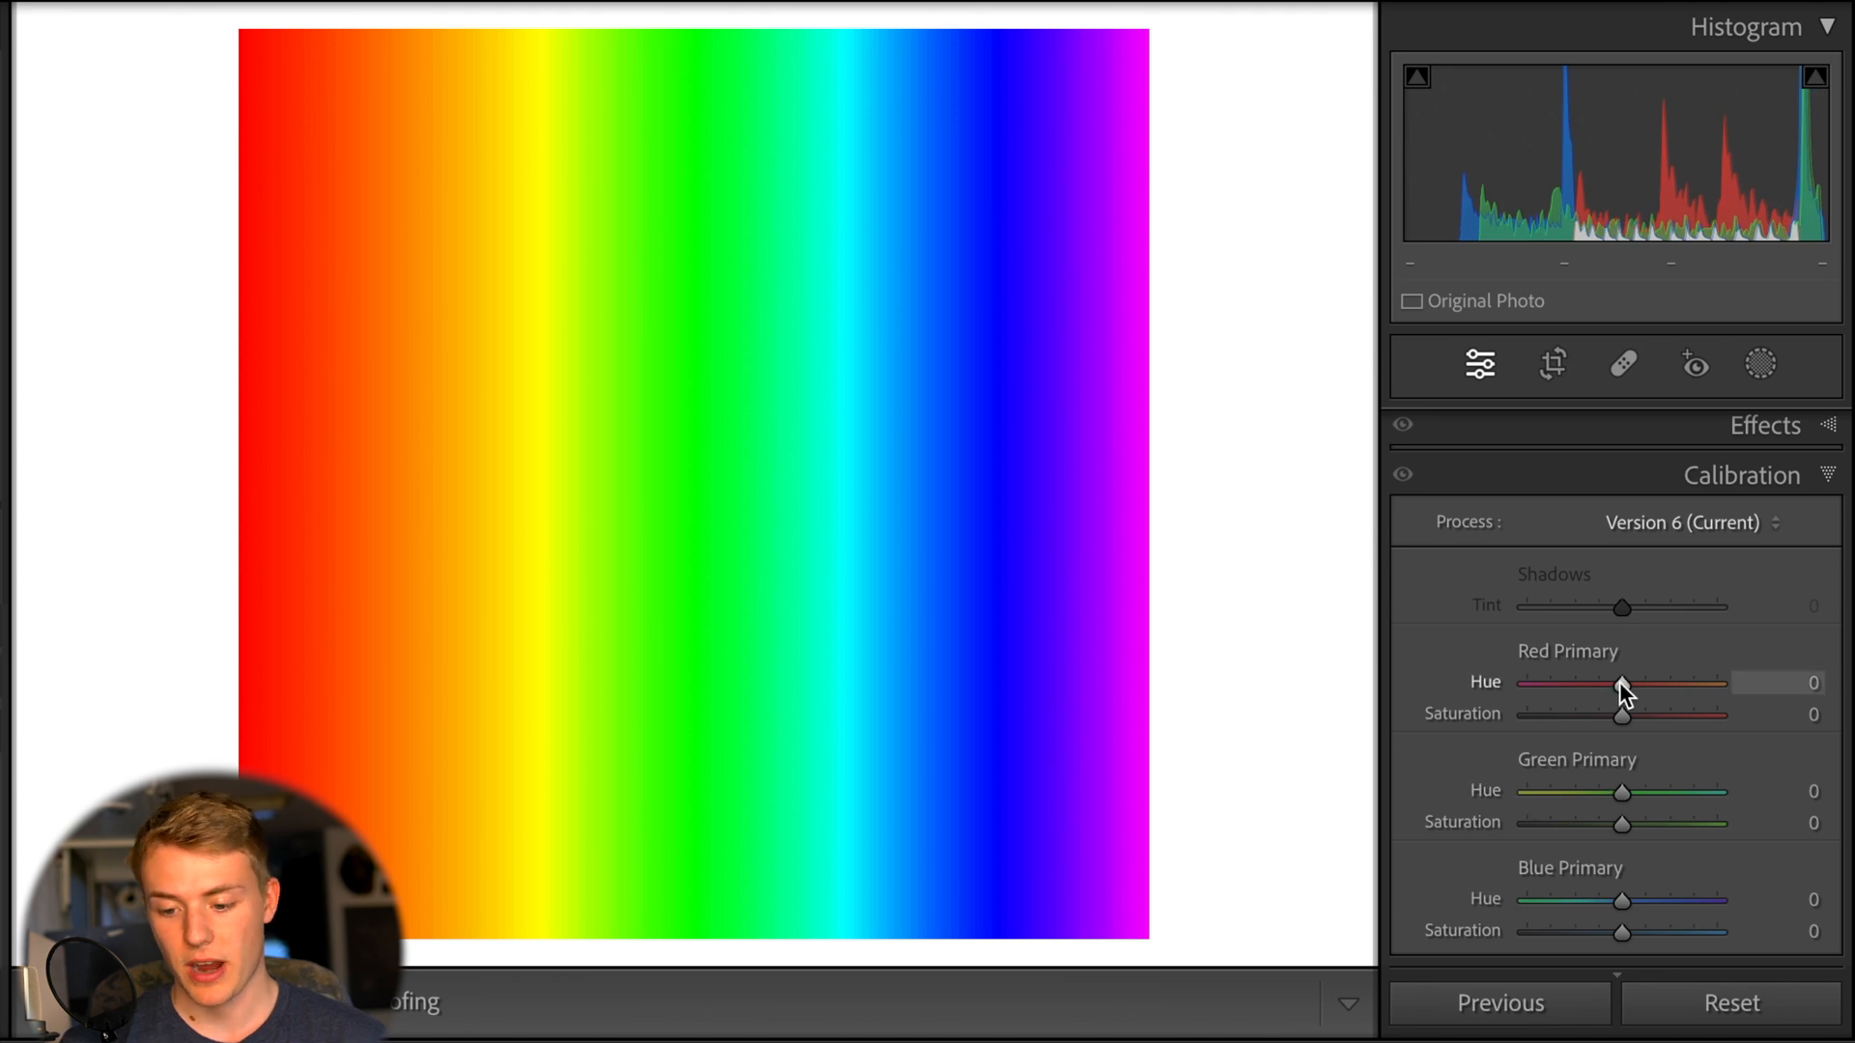
pyautogui.moveTo(1622, 684); pyautogui.dragTo(1643, 684)
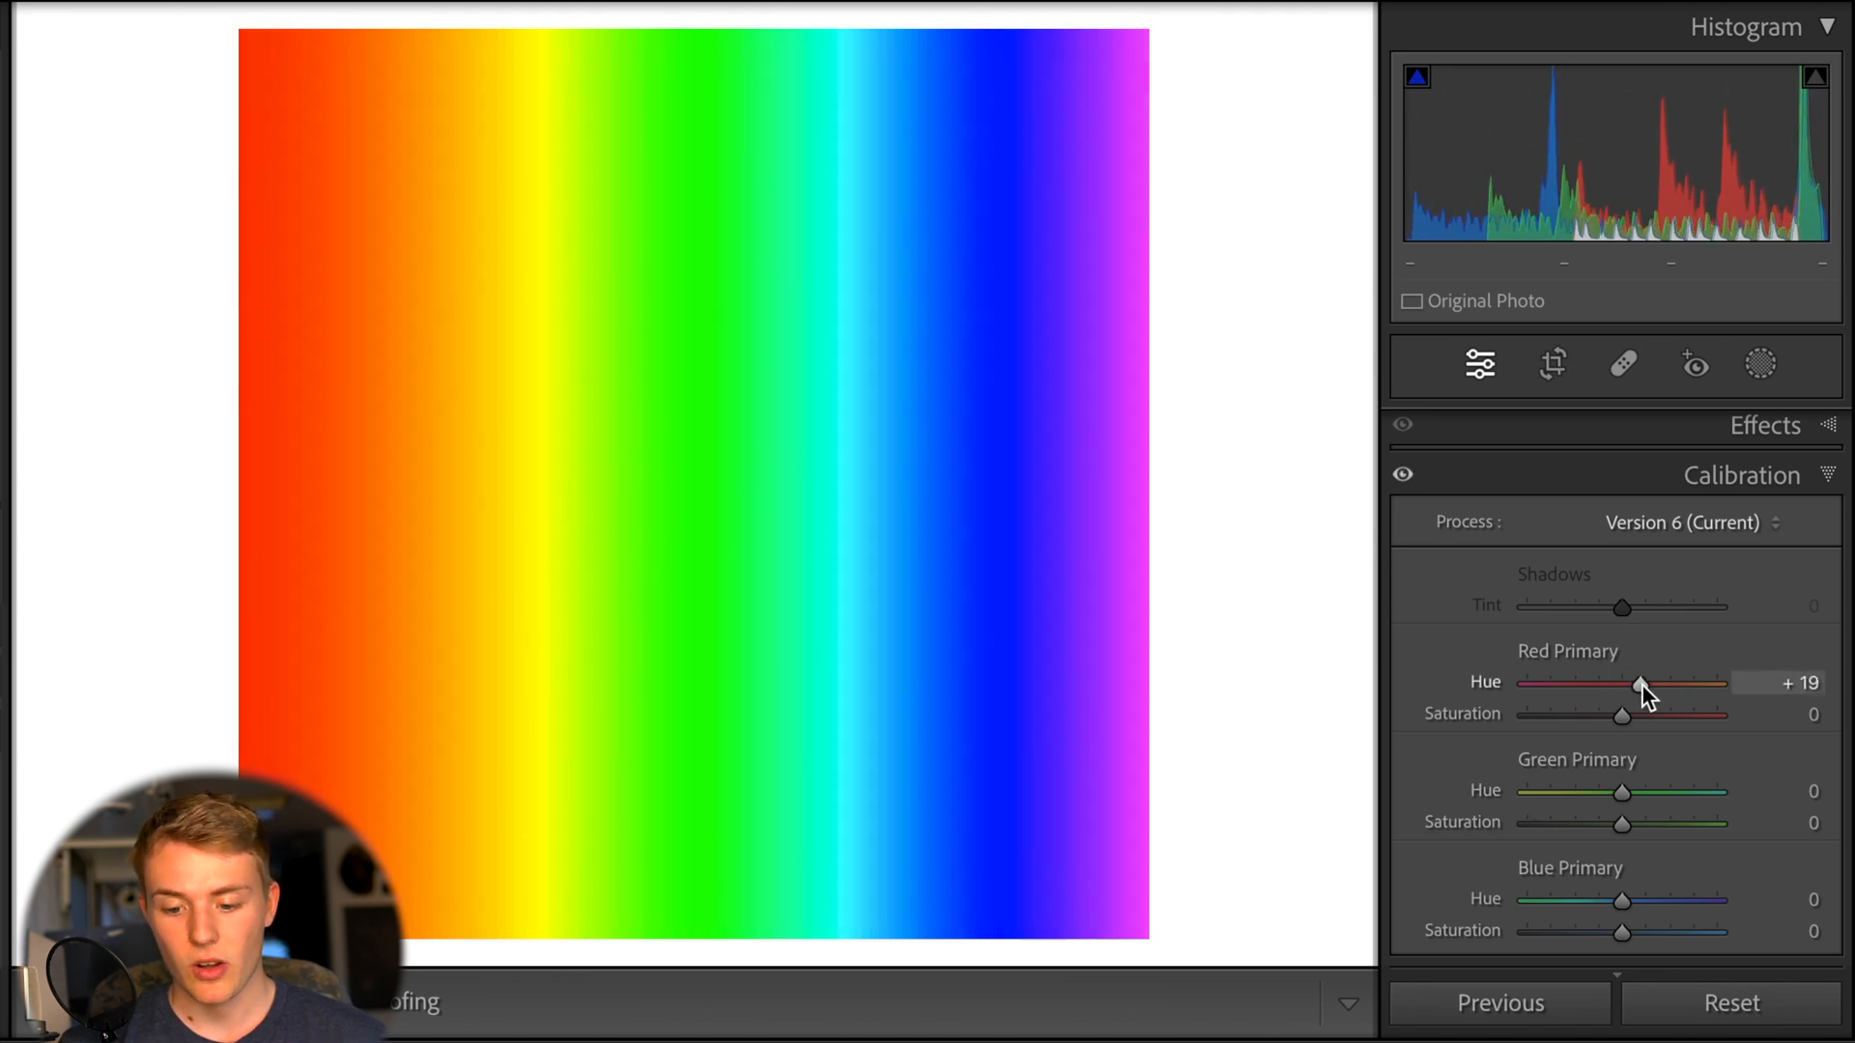
pyautogui.moveTo(1639, 683); pyautogui.dragTo(1719, 683)
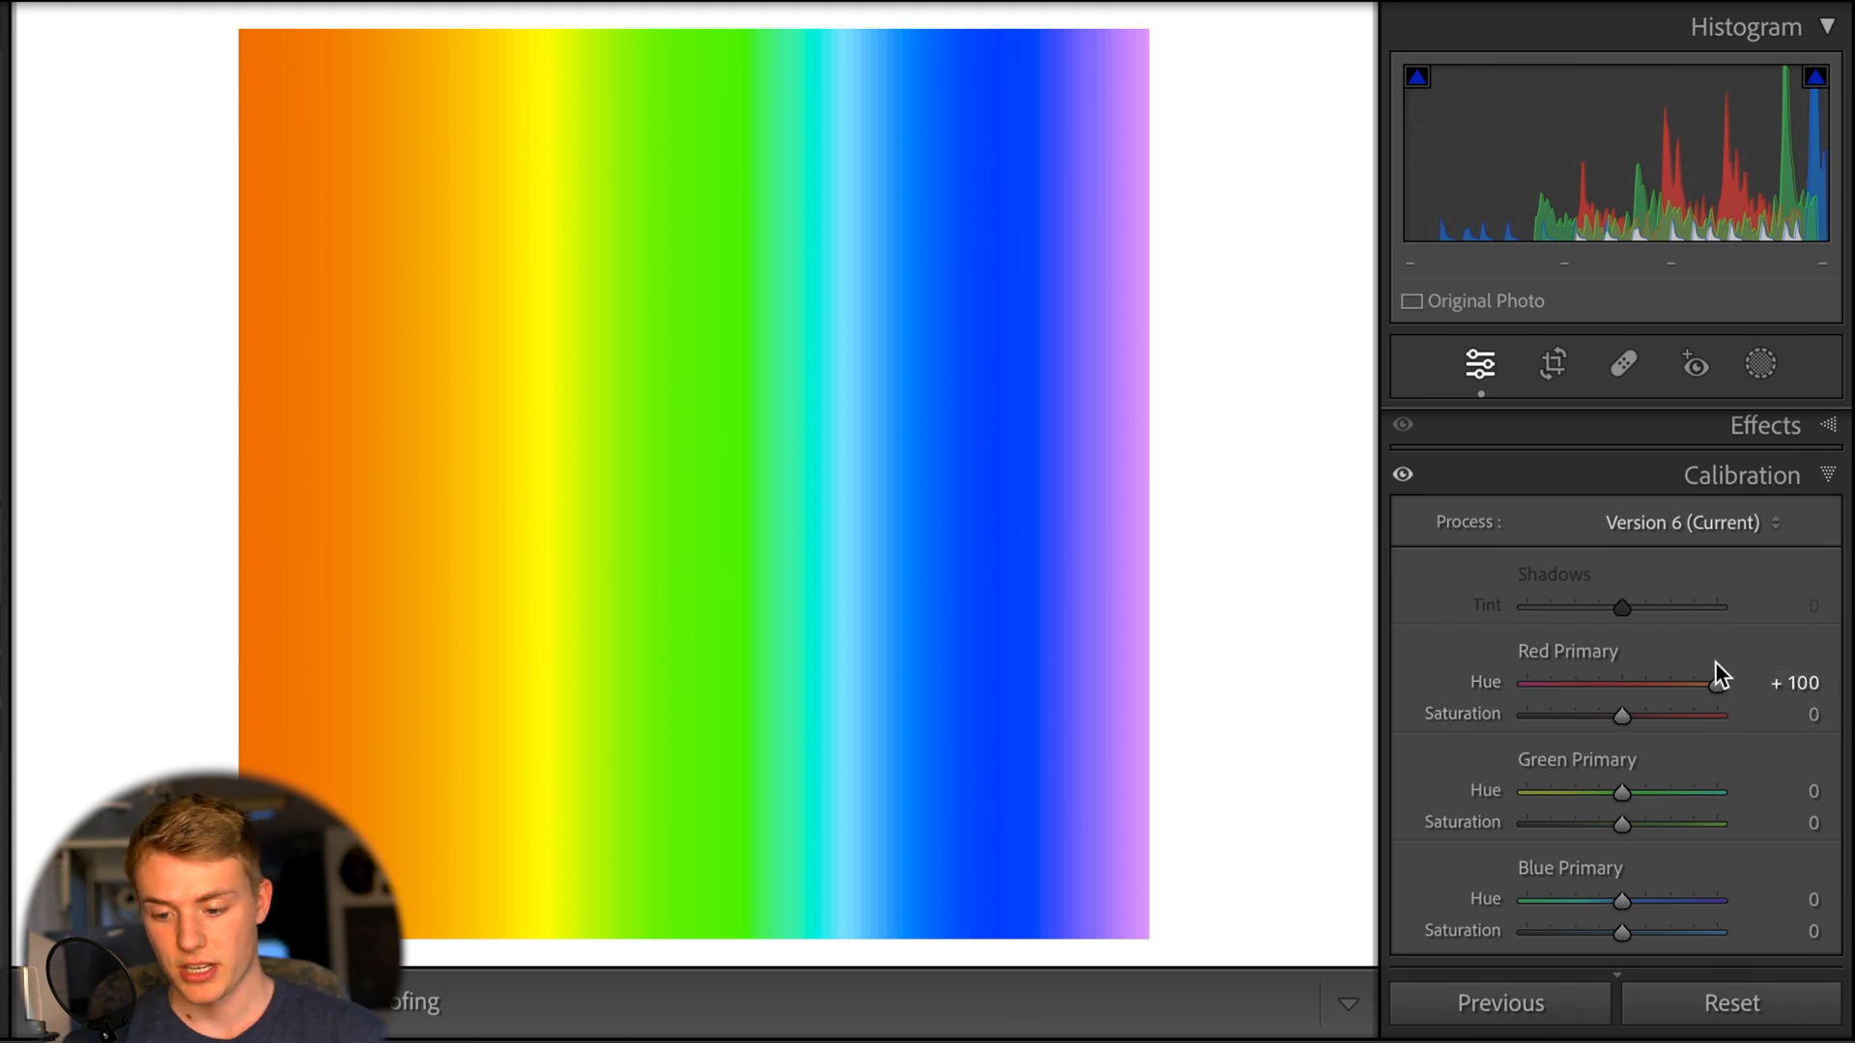
pyautogui.moveTo(1716, 683); pyautogui.dragTo(1527, 683)
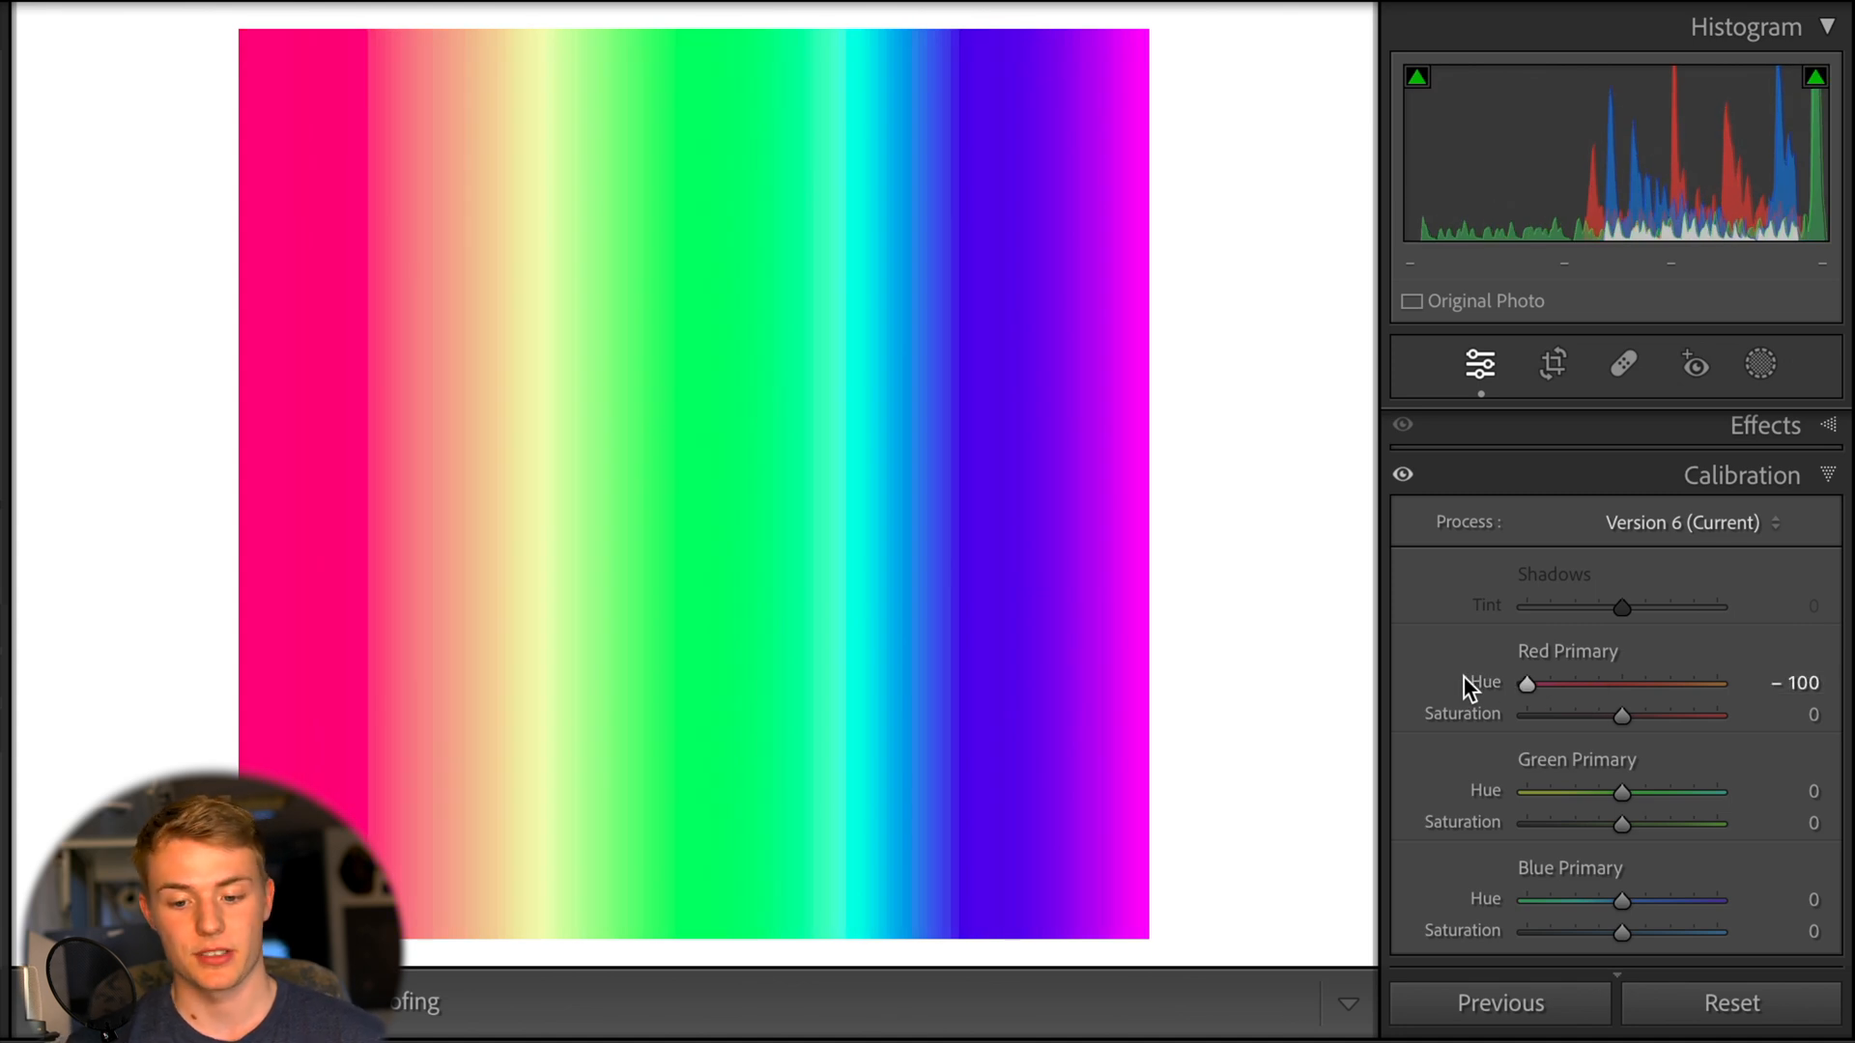
pyautogui.moveTo(1528, 683); pyautogui.dragTo(1622, 683)
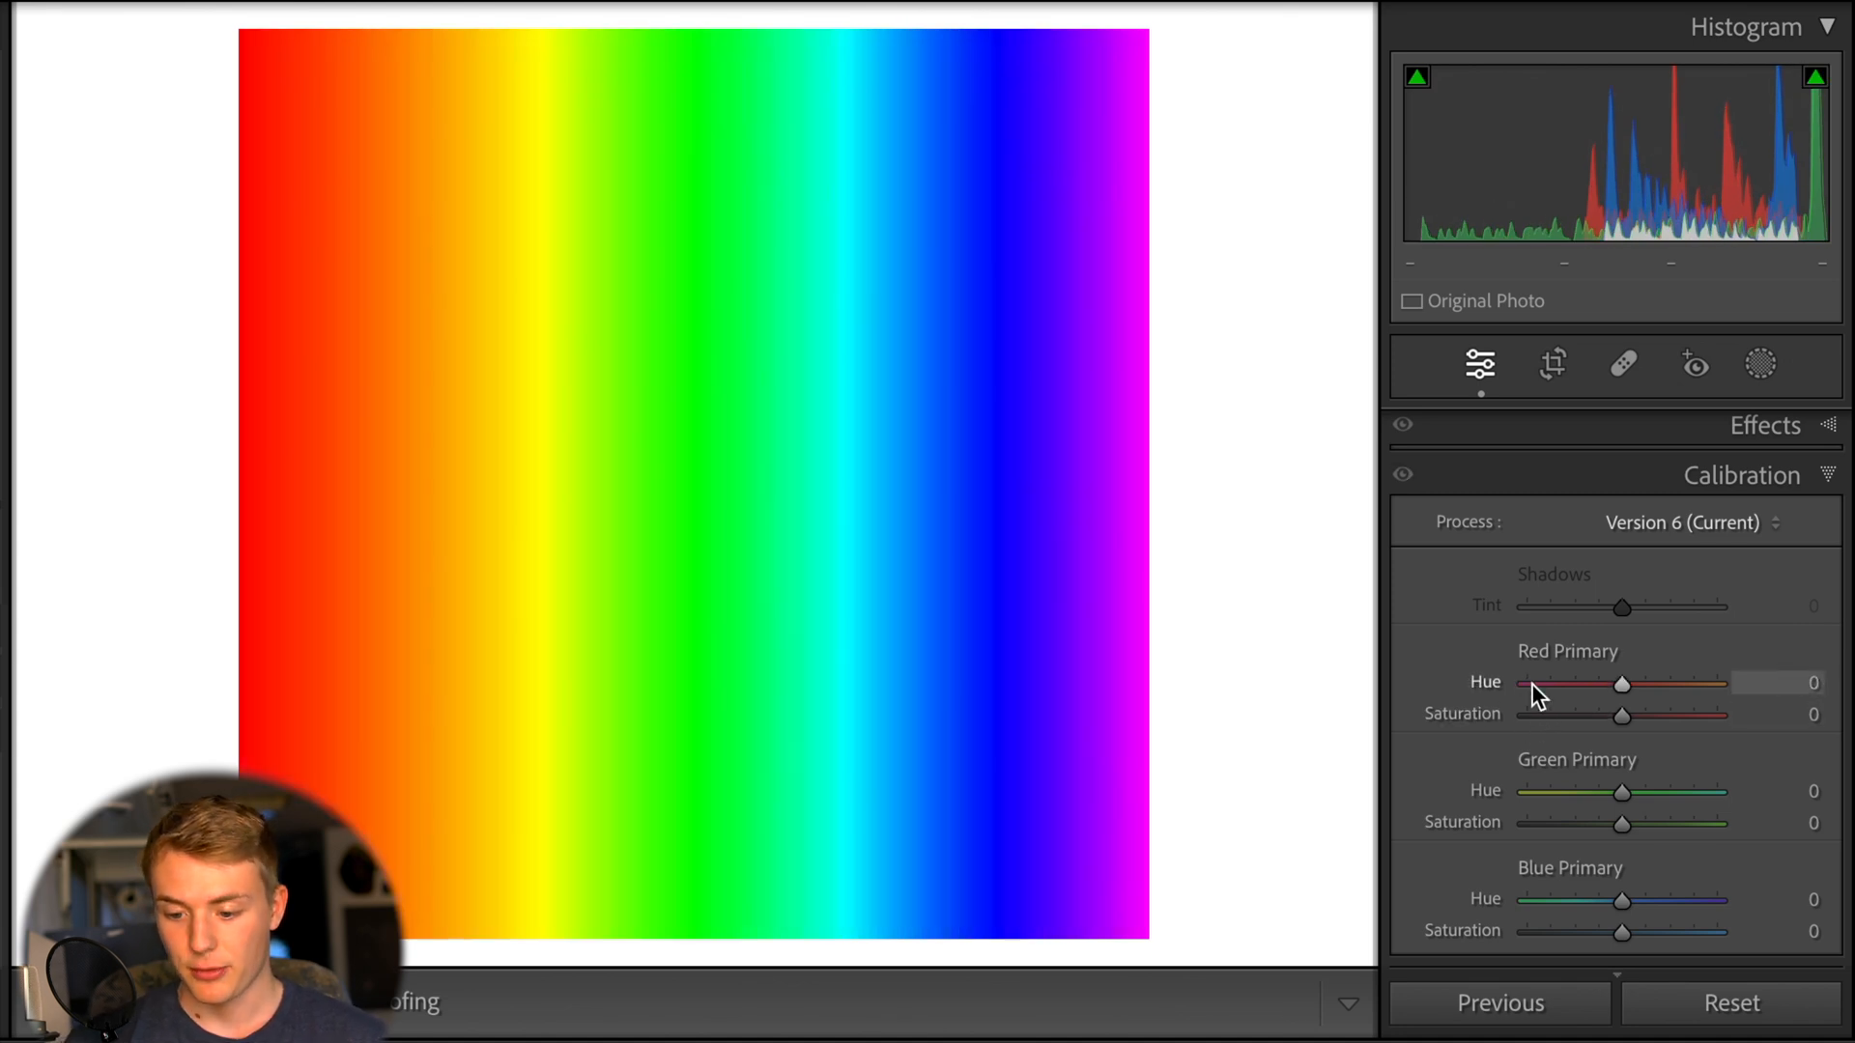
# Swing blue primary hue to -23, -100, then +100 to turn blue purple, and return it to zero
pyautogui.moveTo(1623, 901); pyautogui.dragTo(1597, 901)
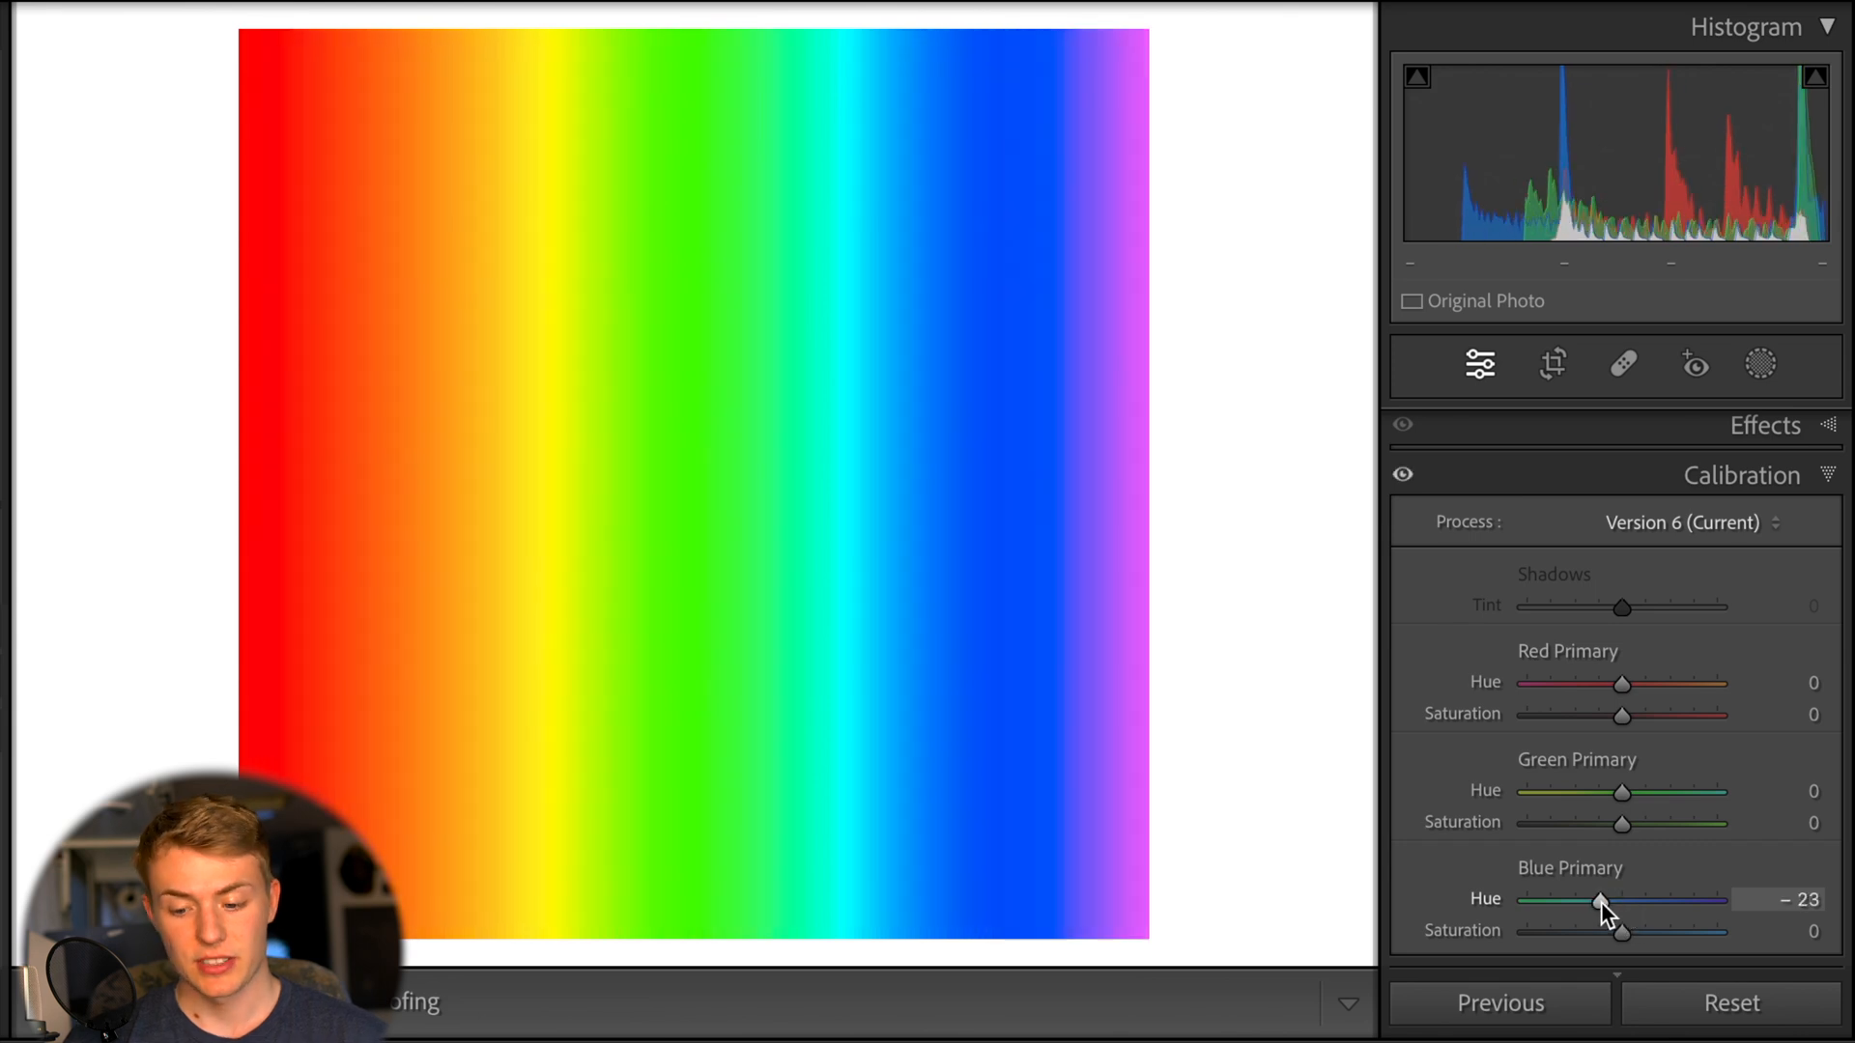
pyautogui.moveTo(1598, 901); pyautogui.dragTo(1527, 901)
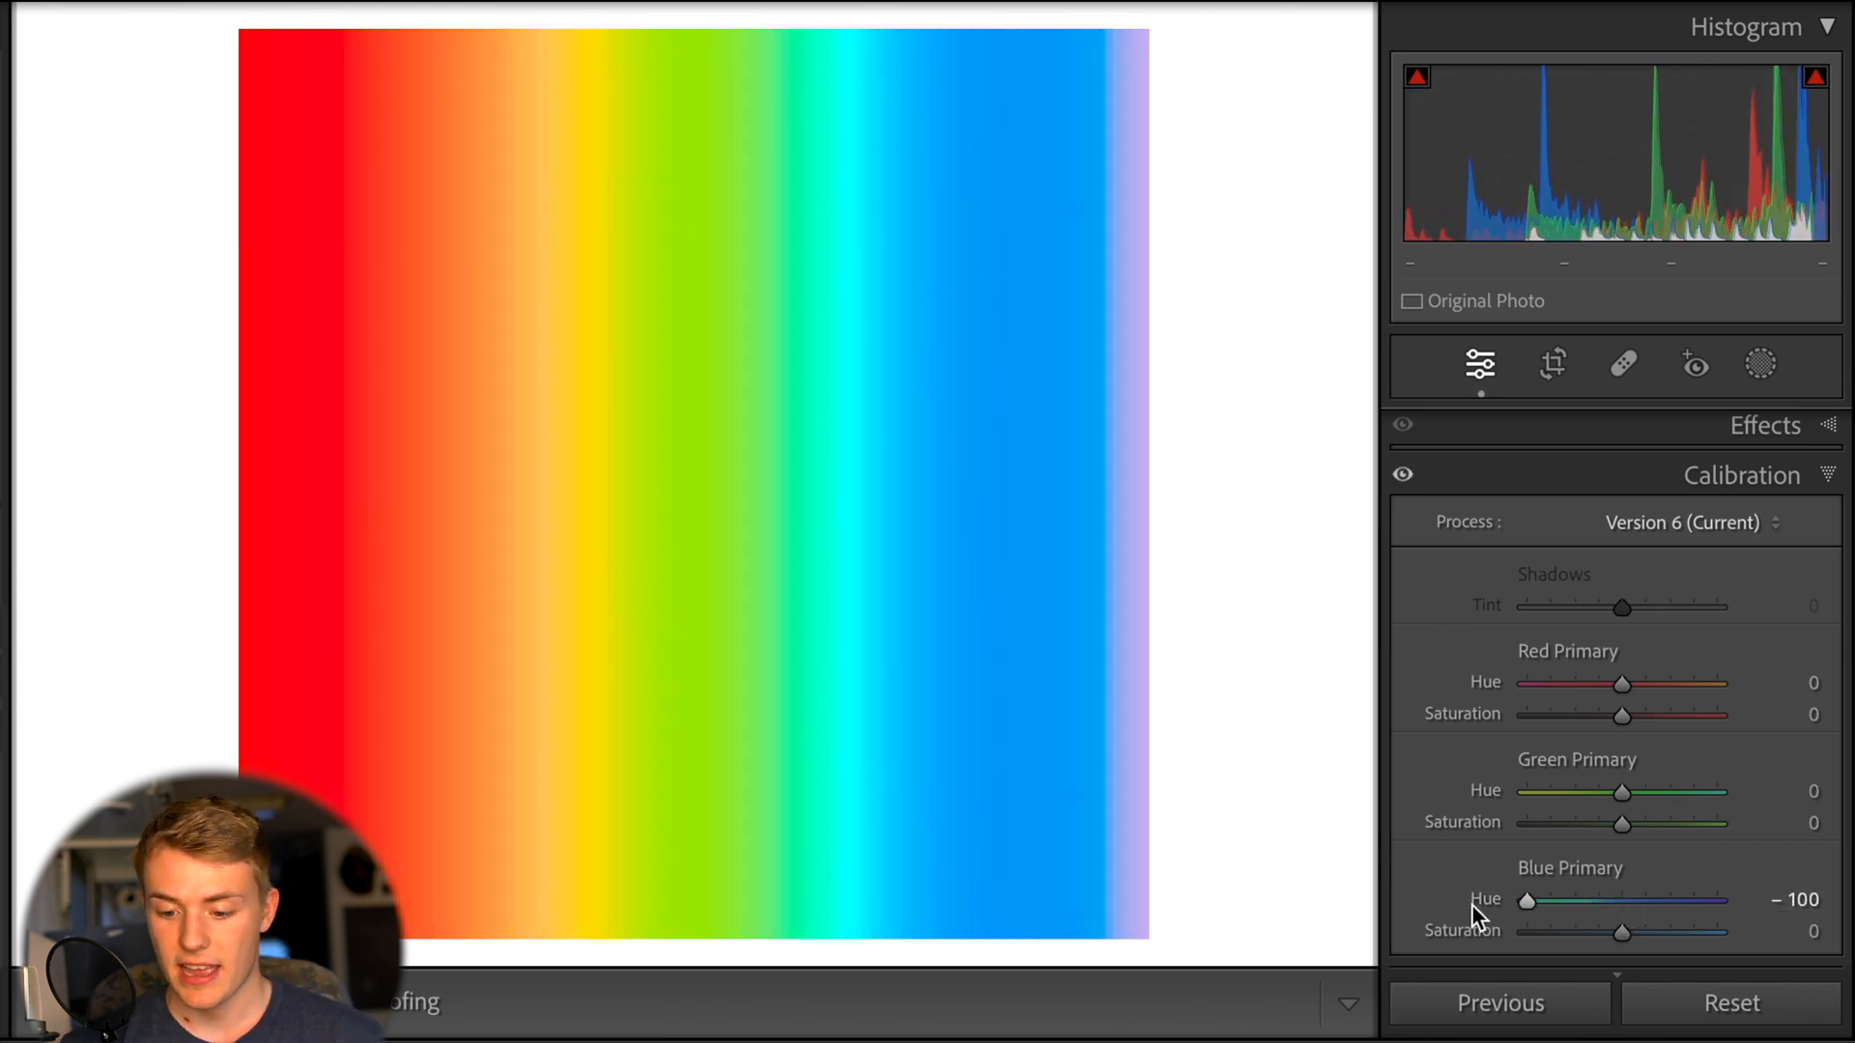
pyautogui.moveTo(1527, 901); pyautogui.dragTo(1621, 900)
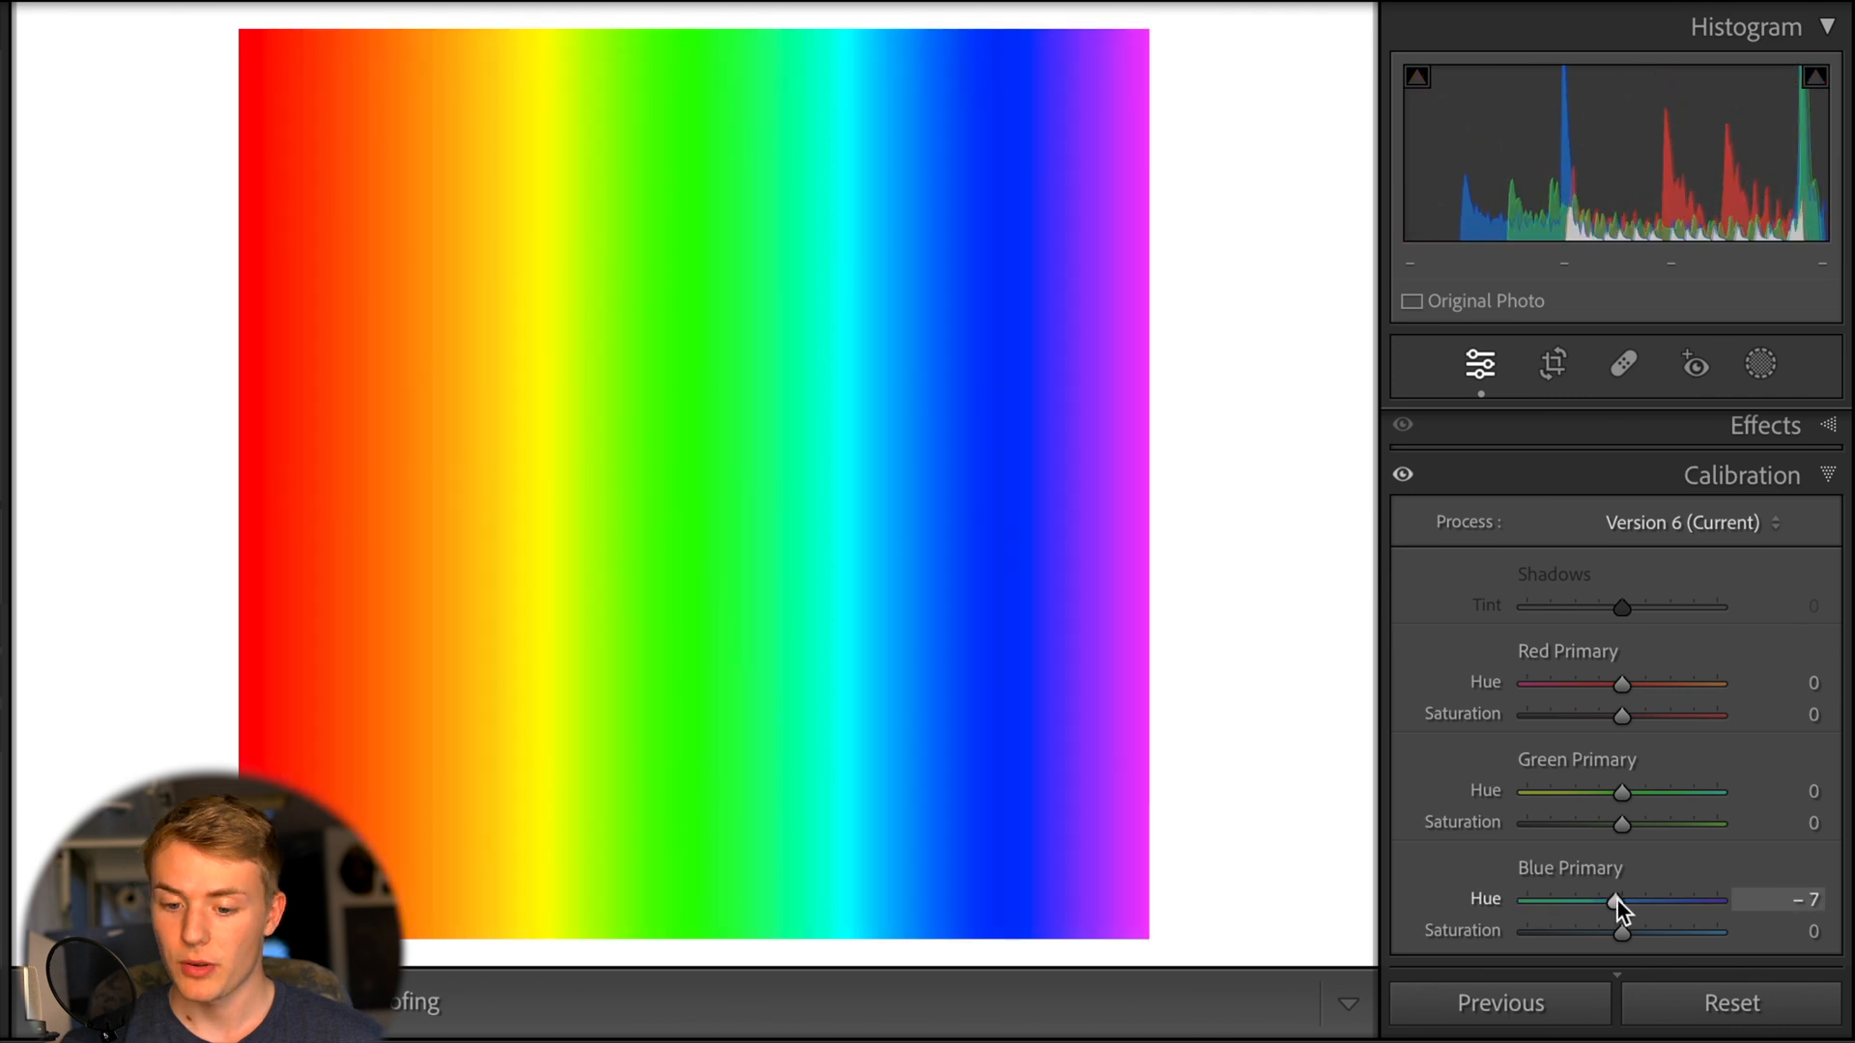
pyautogui.moveTo(1622, 899); pyautogui.dragTo(1716, 900)
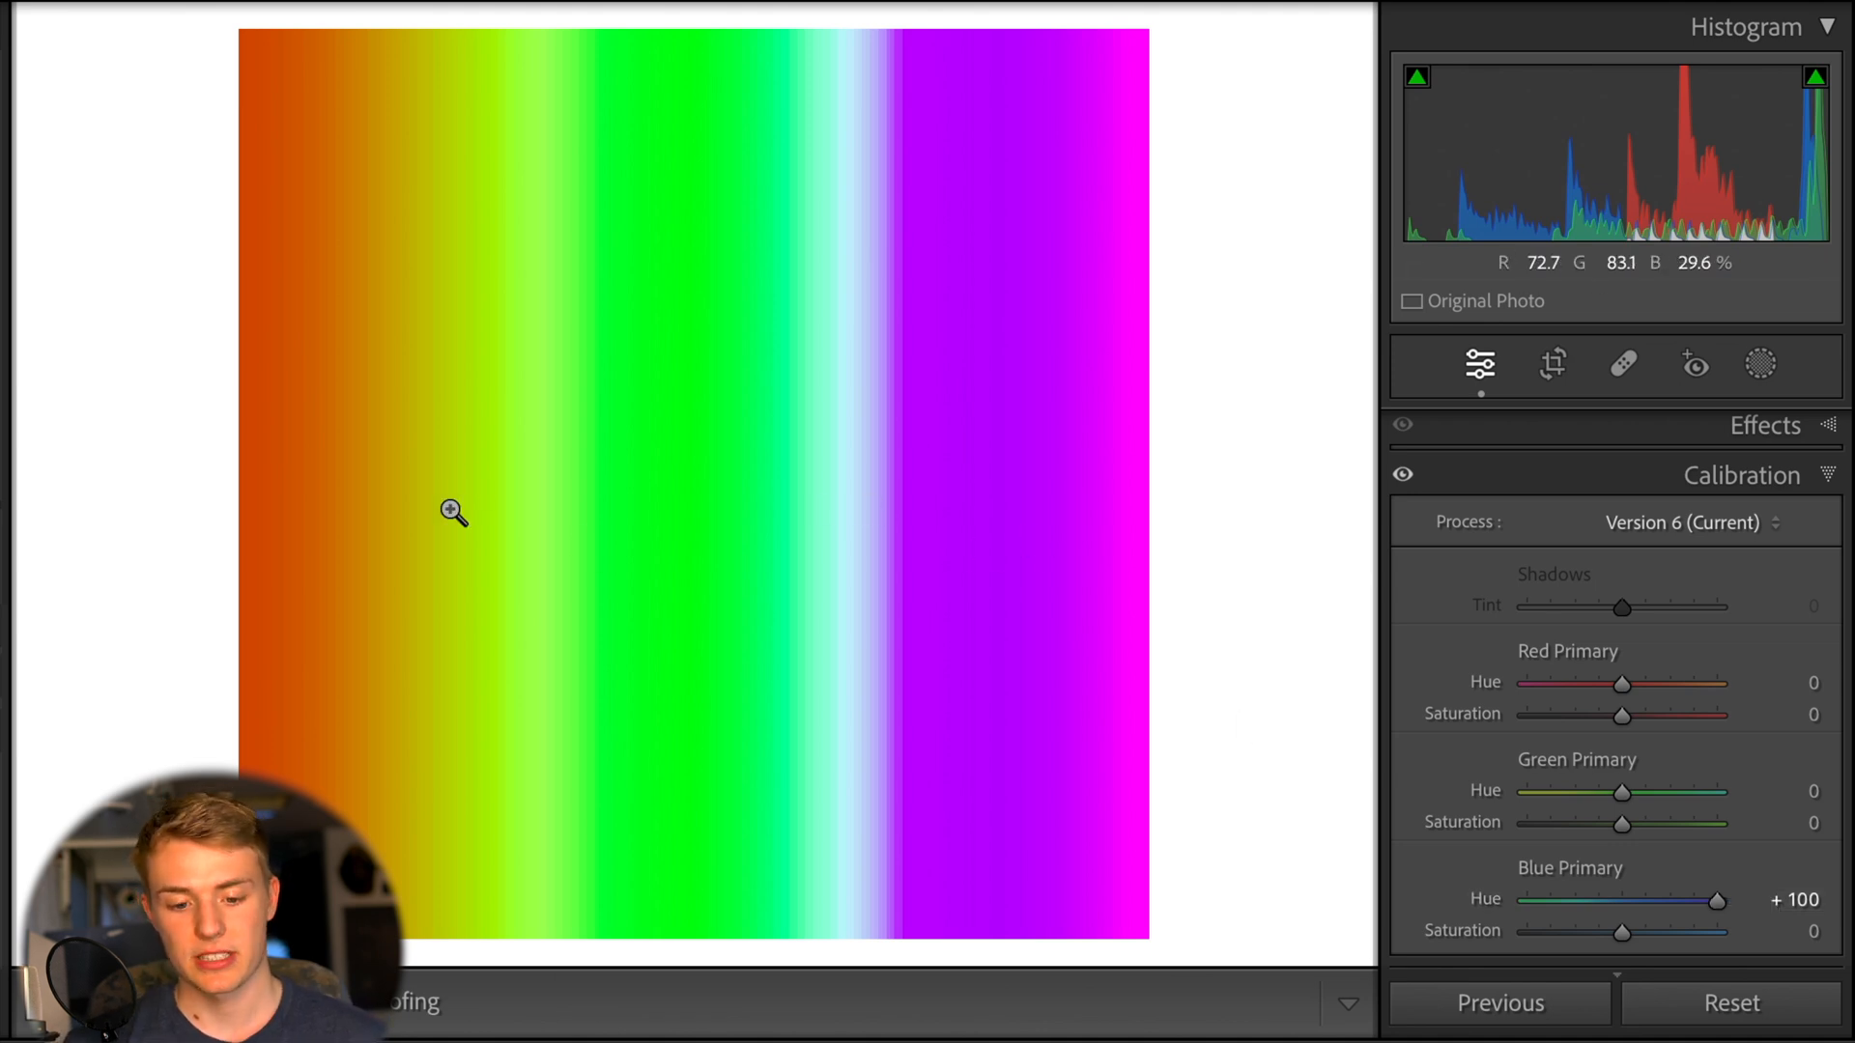
pyautogui.moveTo(633, 286)
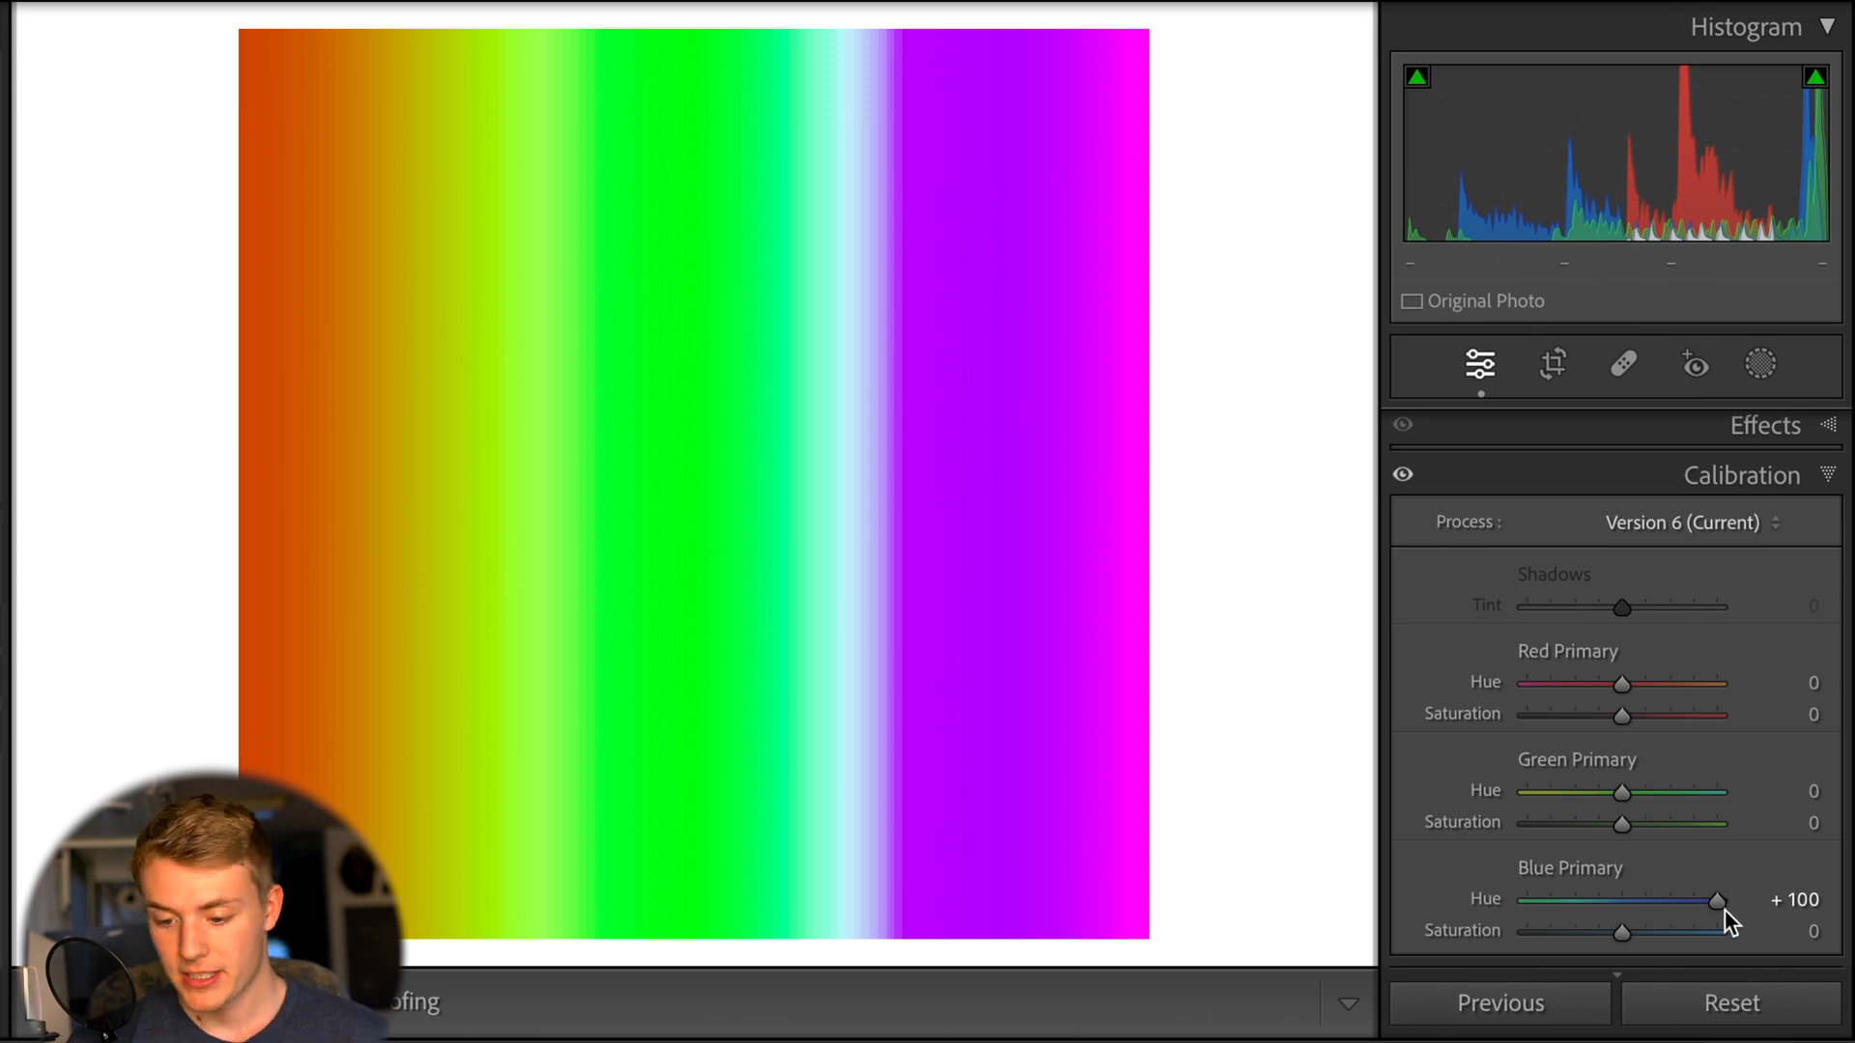
pyautogui.moveTo(1717, 902); pyautogui.dragTo(1622, 902)
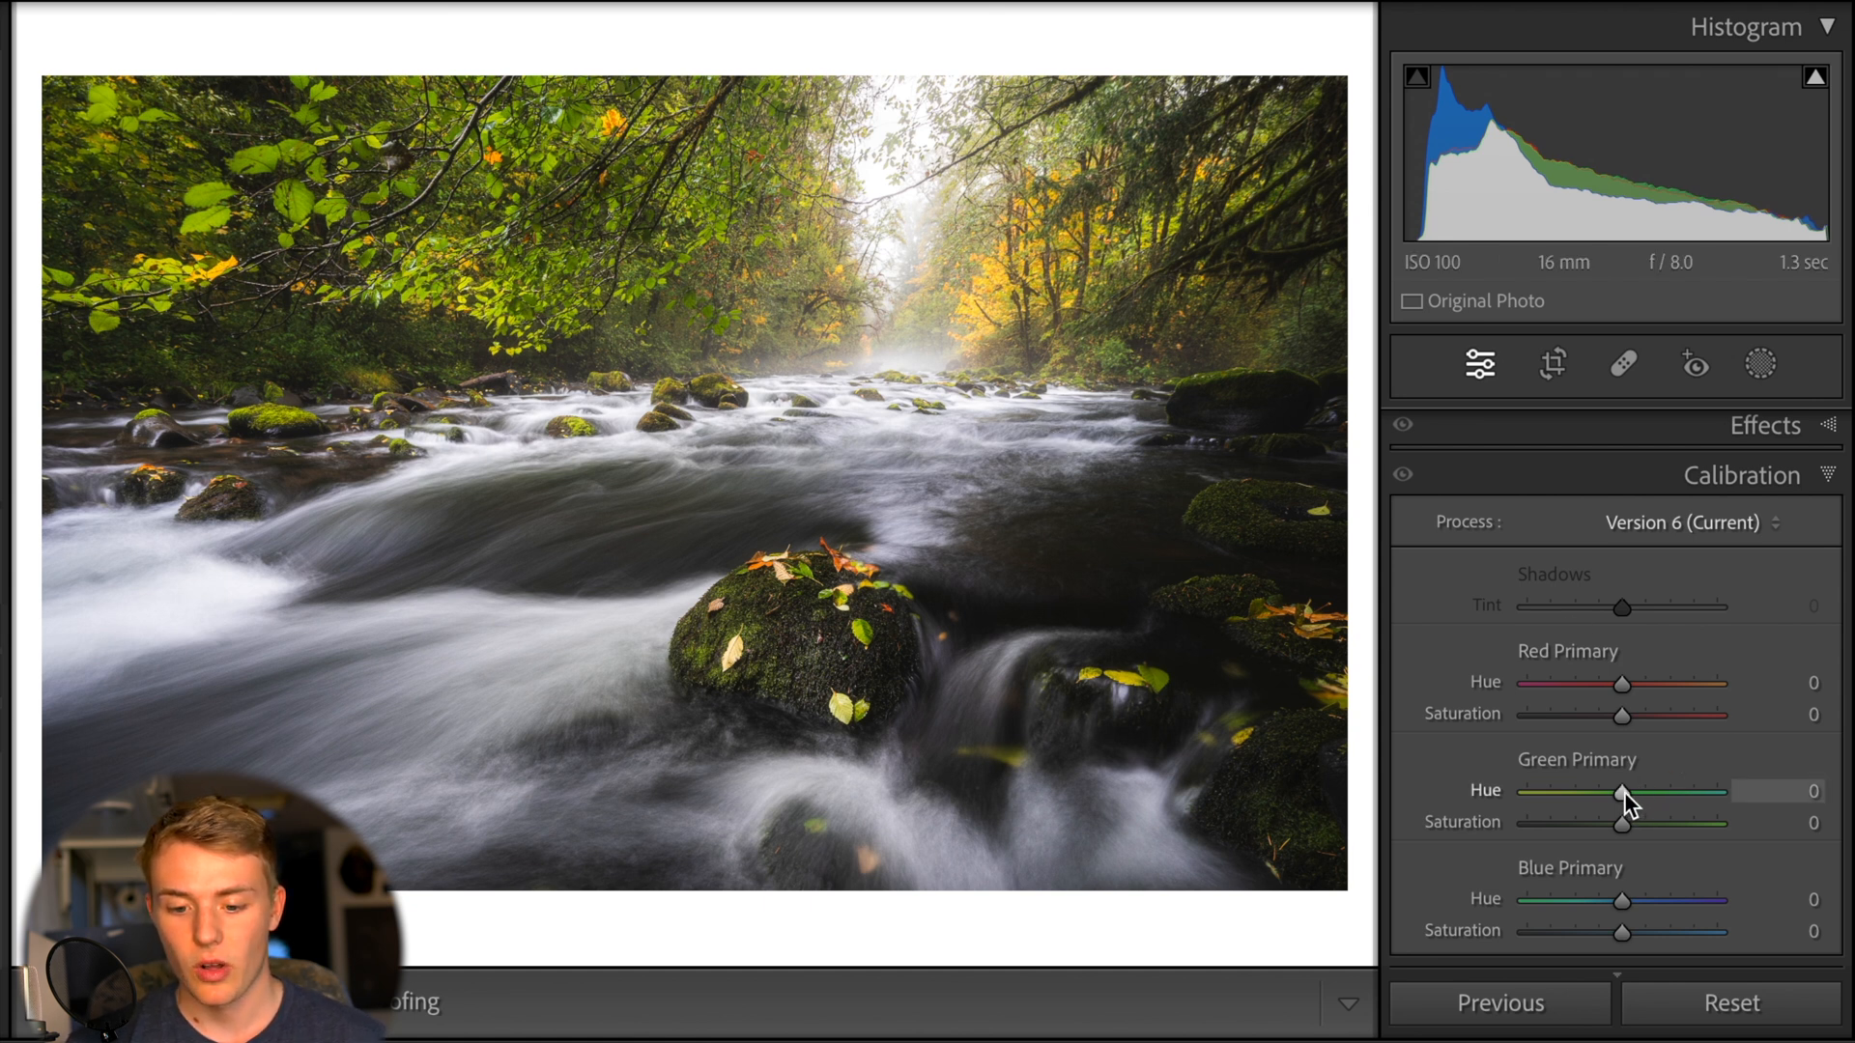
# Push green primary hue to +100, then to -100 on the river photo
pyautogui.moveTo(1622, 791); pyautogui.dragTo(1718, 792)
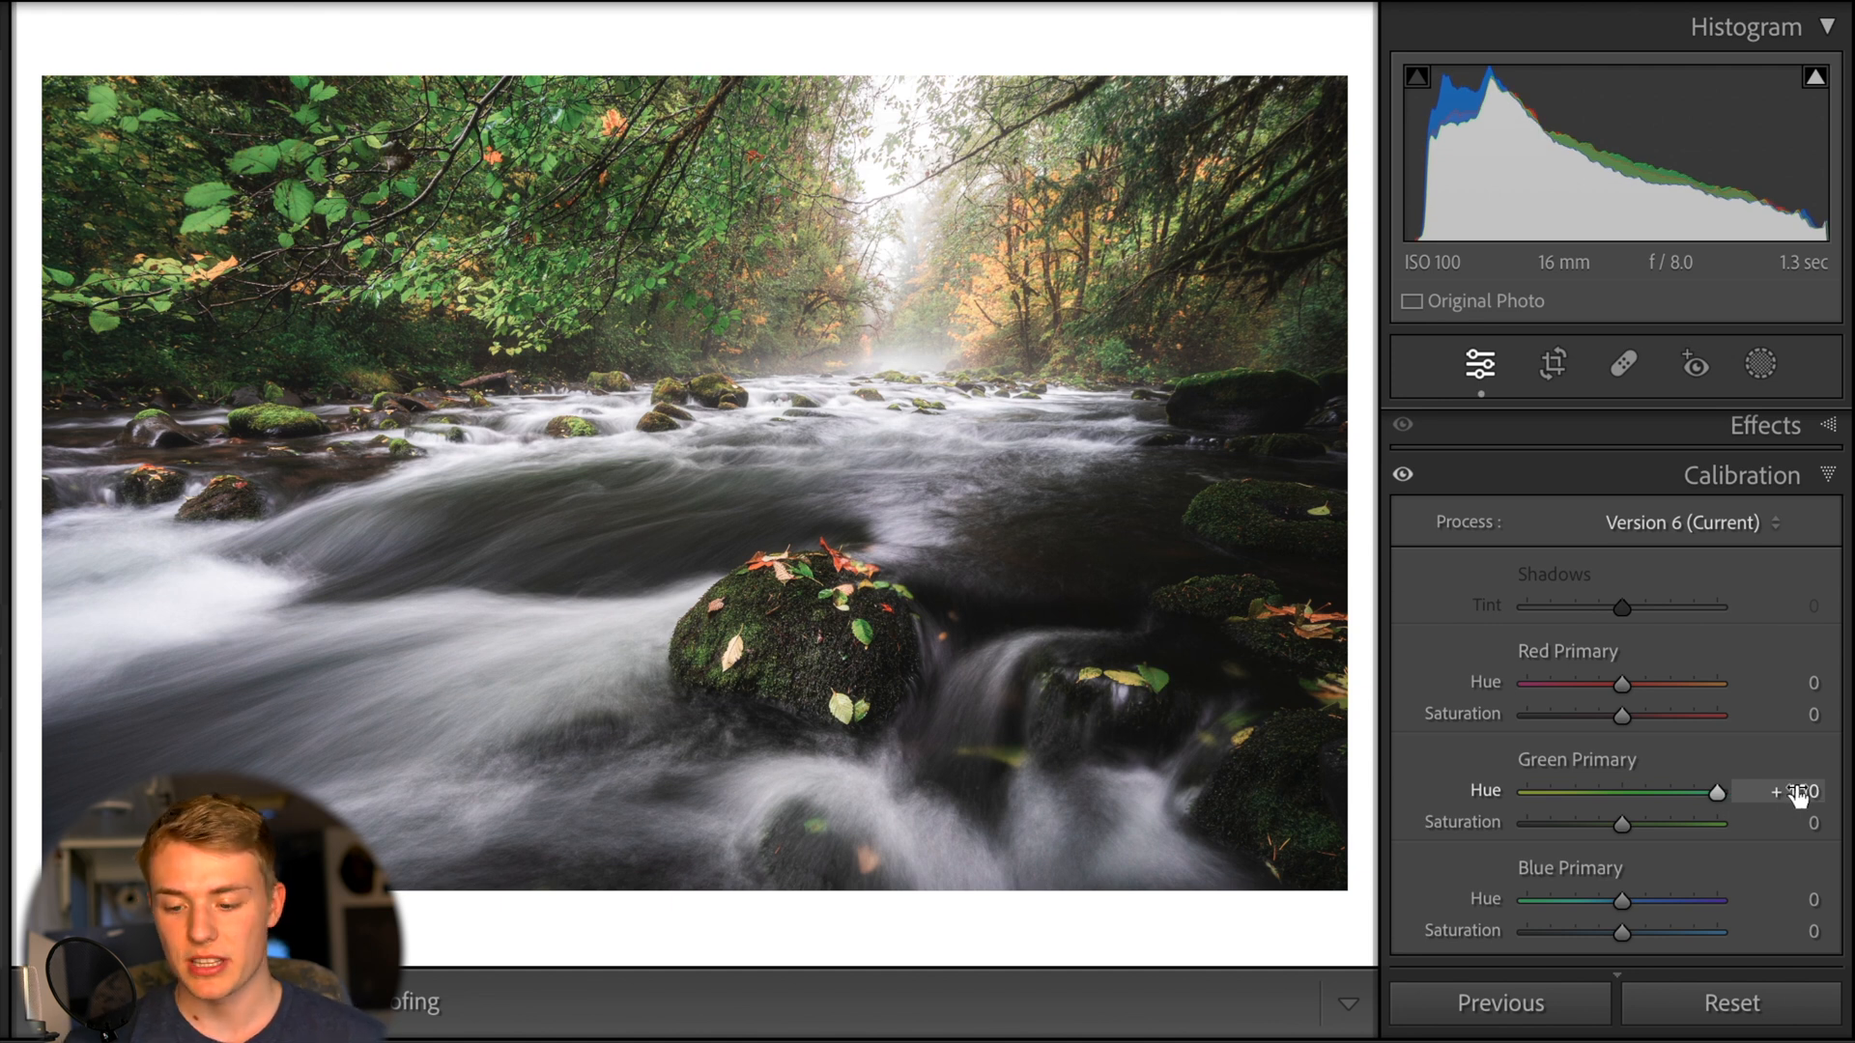
pyautogui.moveTo(1719, 791); pyautogui.dragTo(1728, 790)
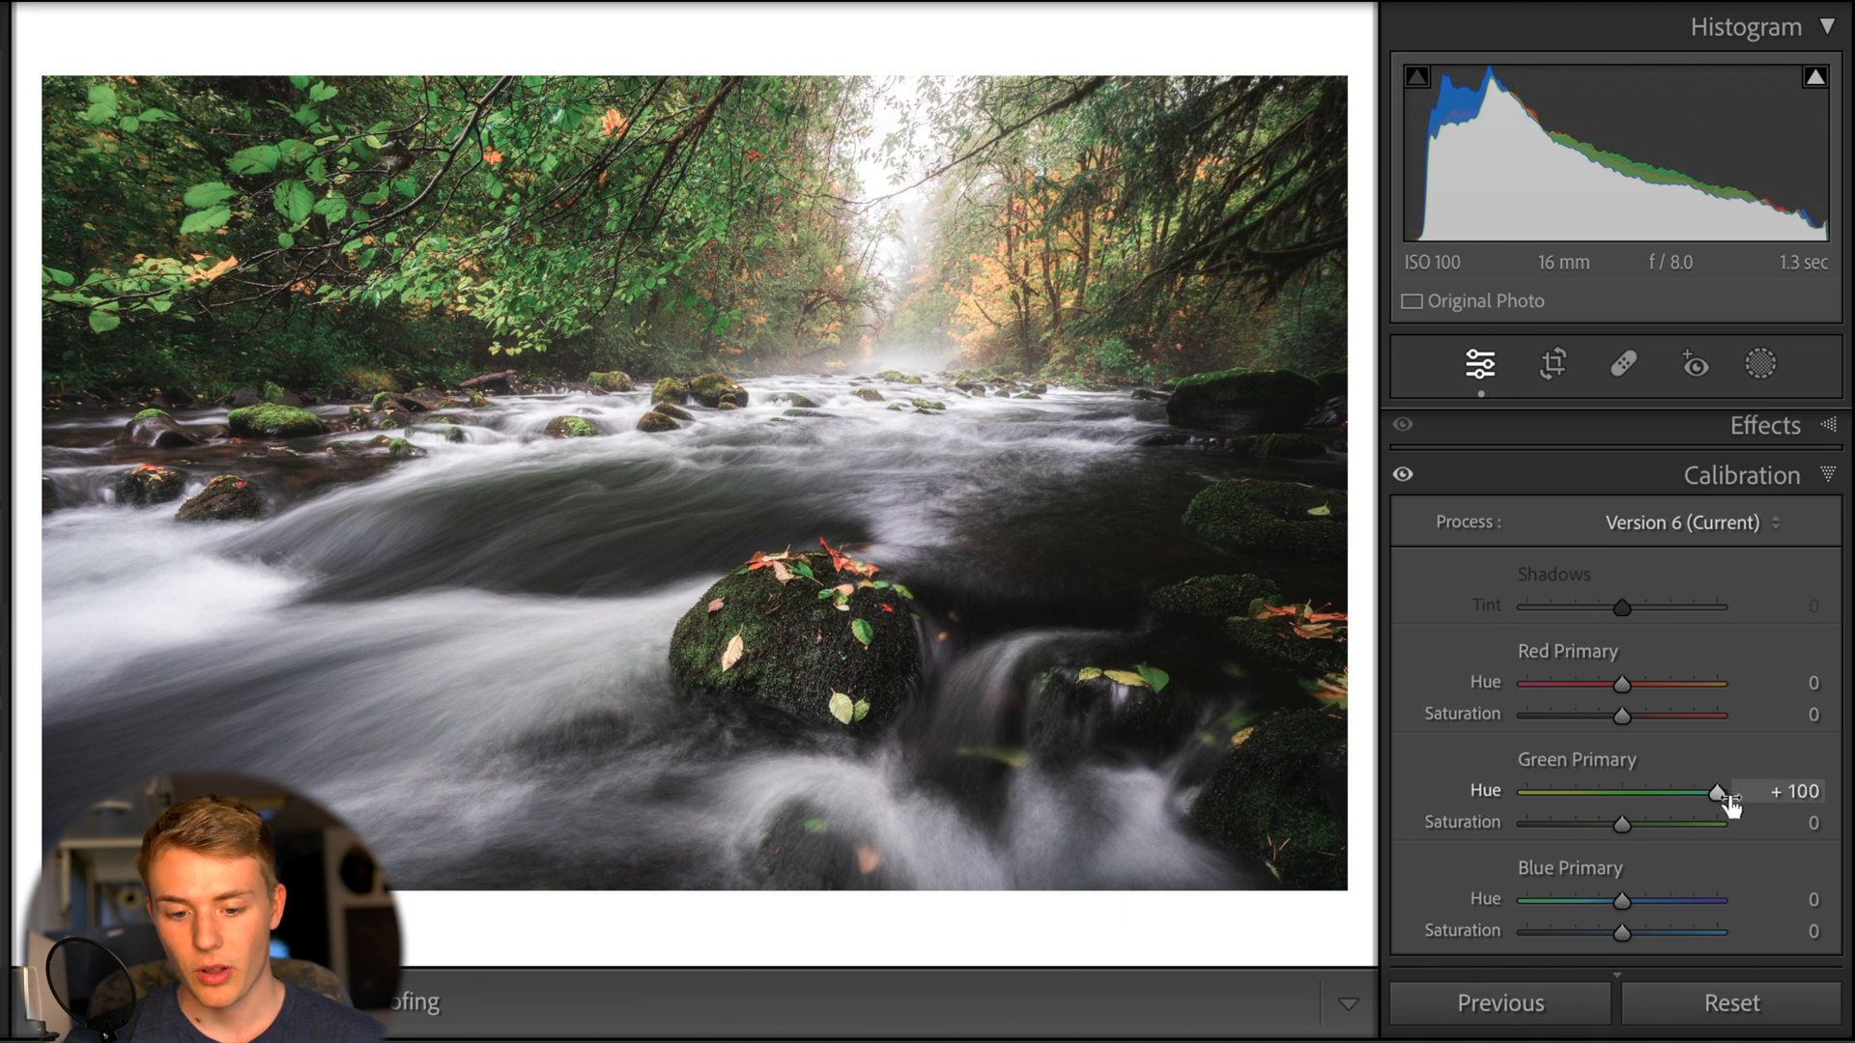
pyautogui.moveTo(1719, 791); pyautogui.dragTo(1527, 792)
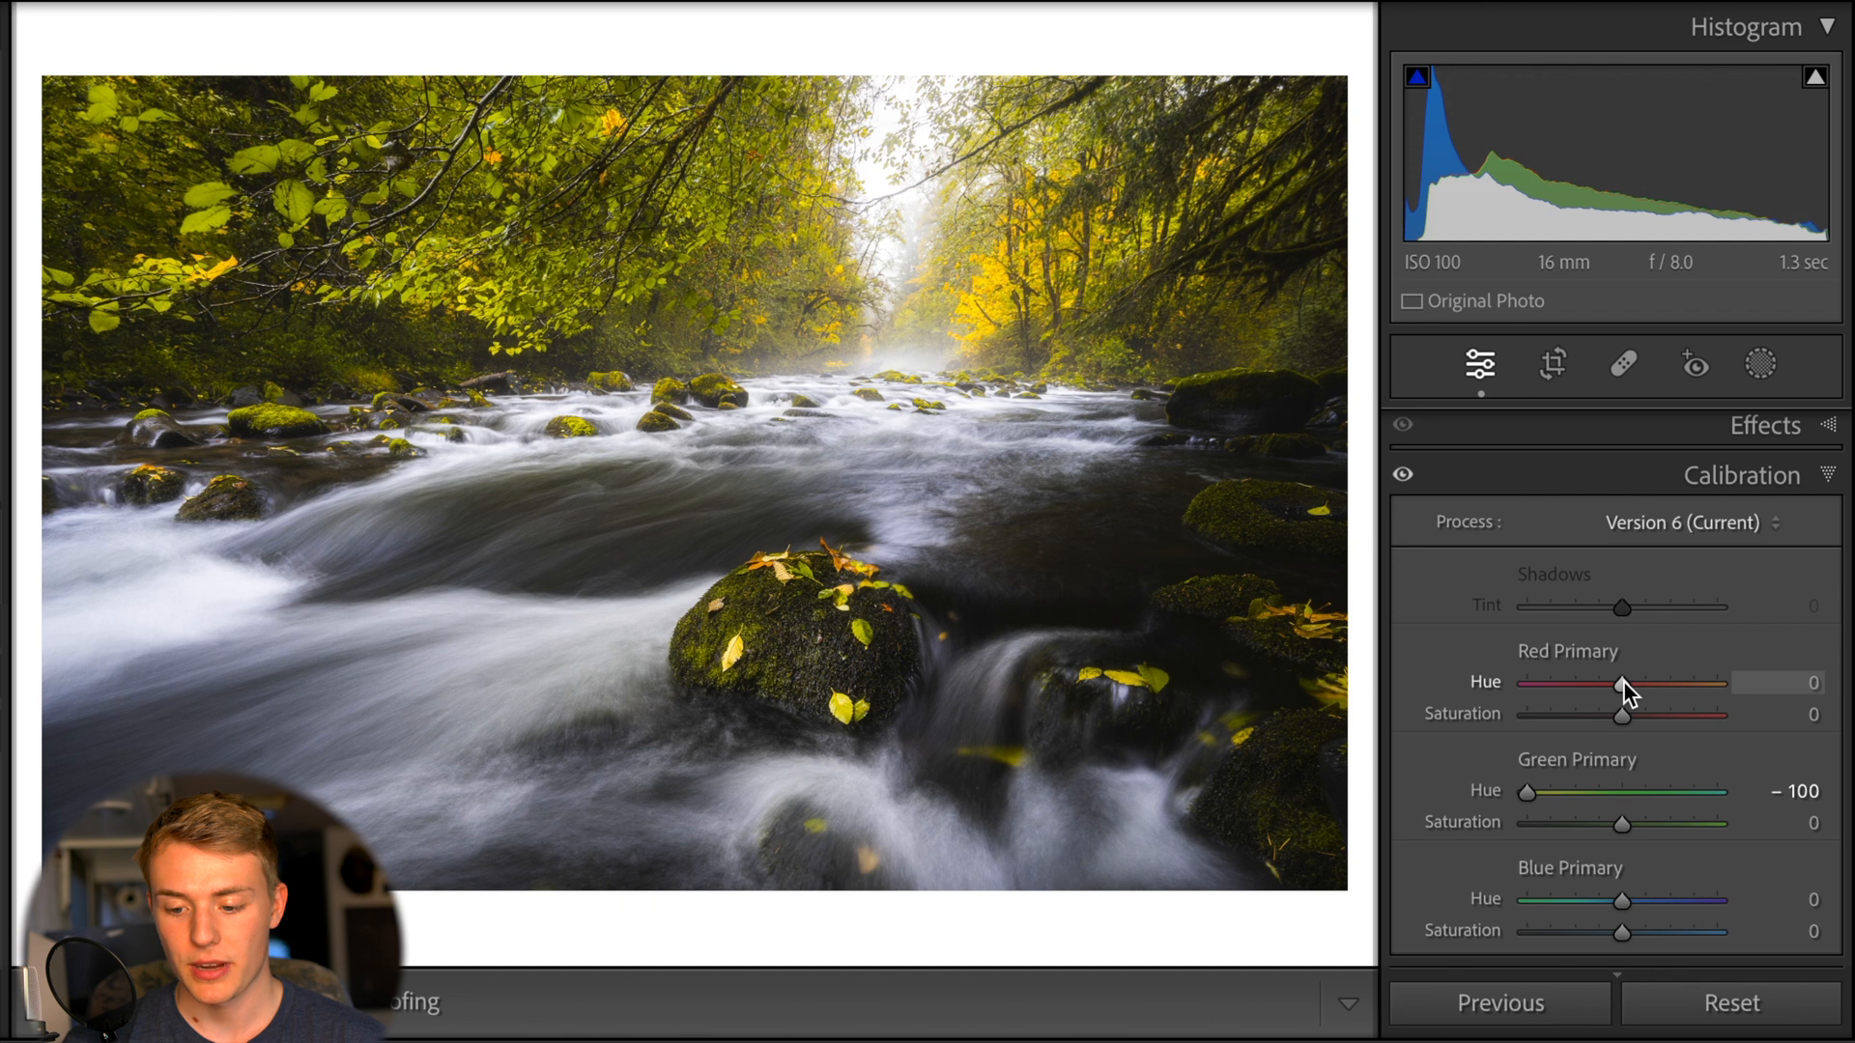
# Raise red primary hue to +20 then +100, and push blue primary hue right
pyautogui.moveTo(1622, 684); pyautogui.dragTo(1642, 684)
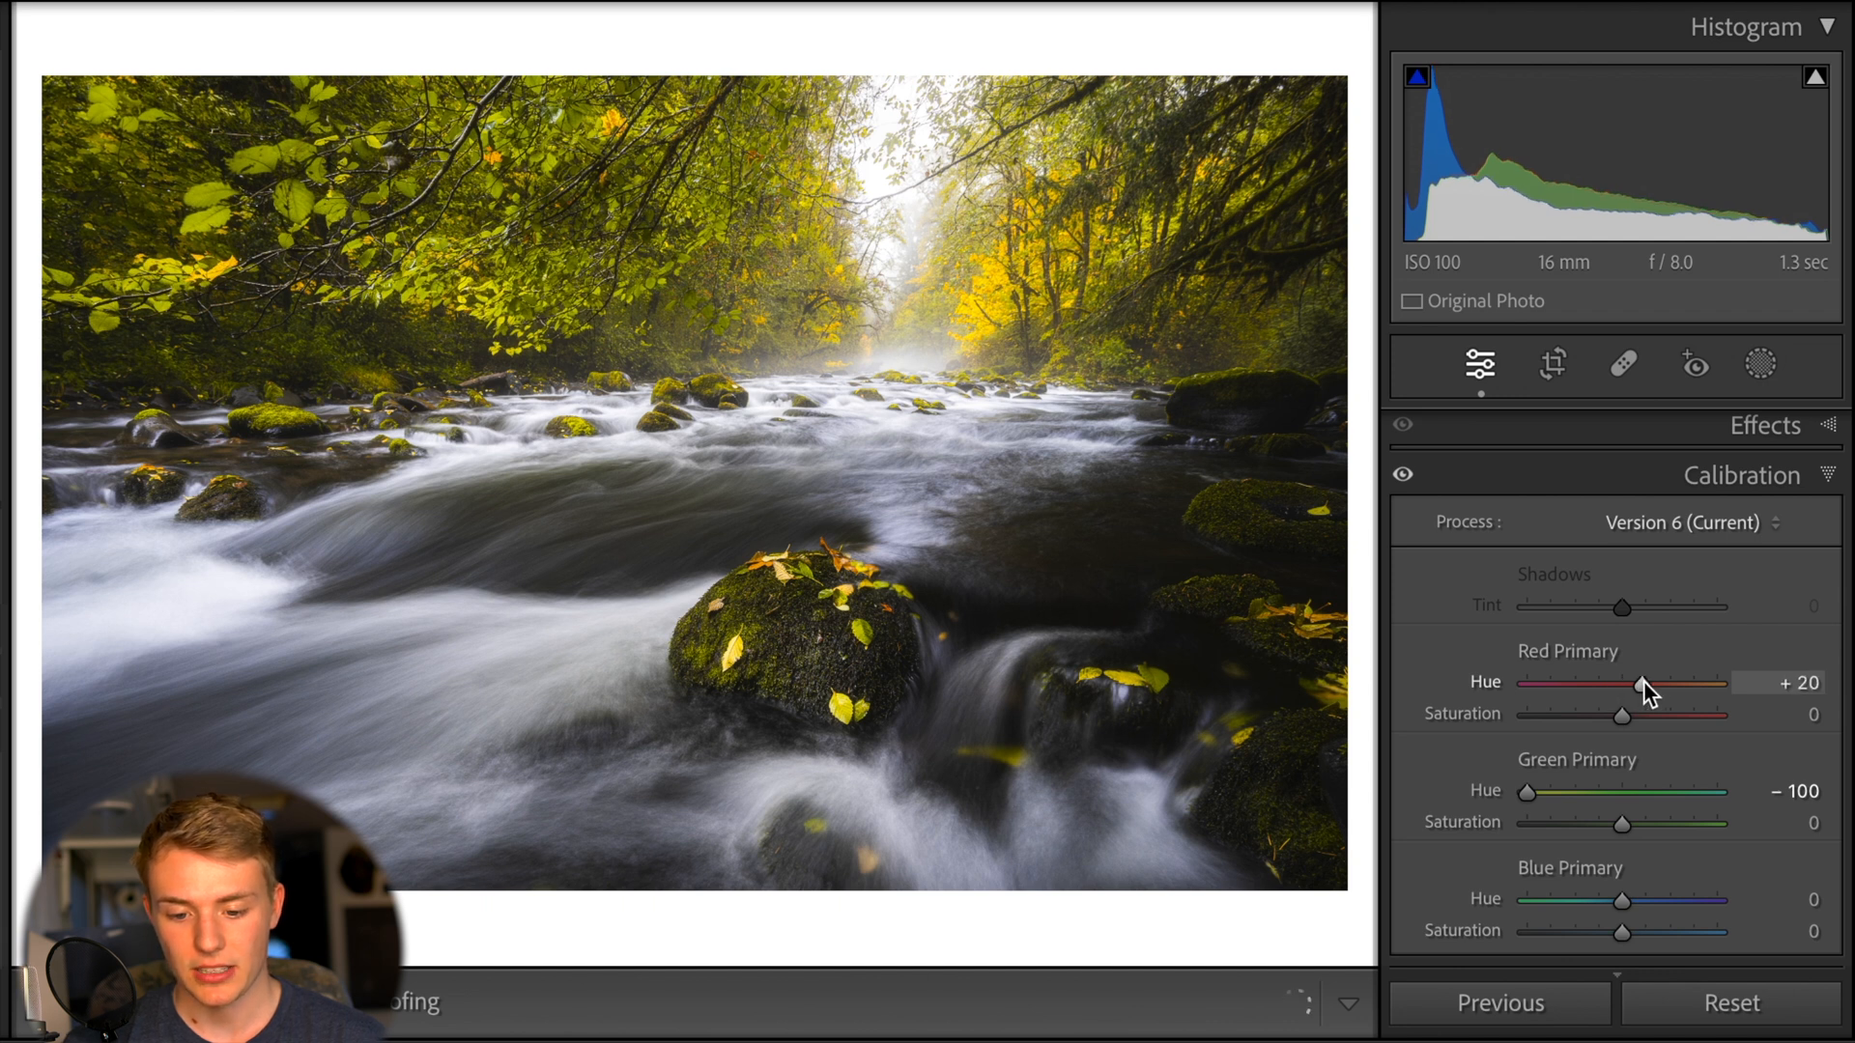
pyautogui.moveTo(1639, 684); pyautogui.dragTo(1716, 683)
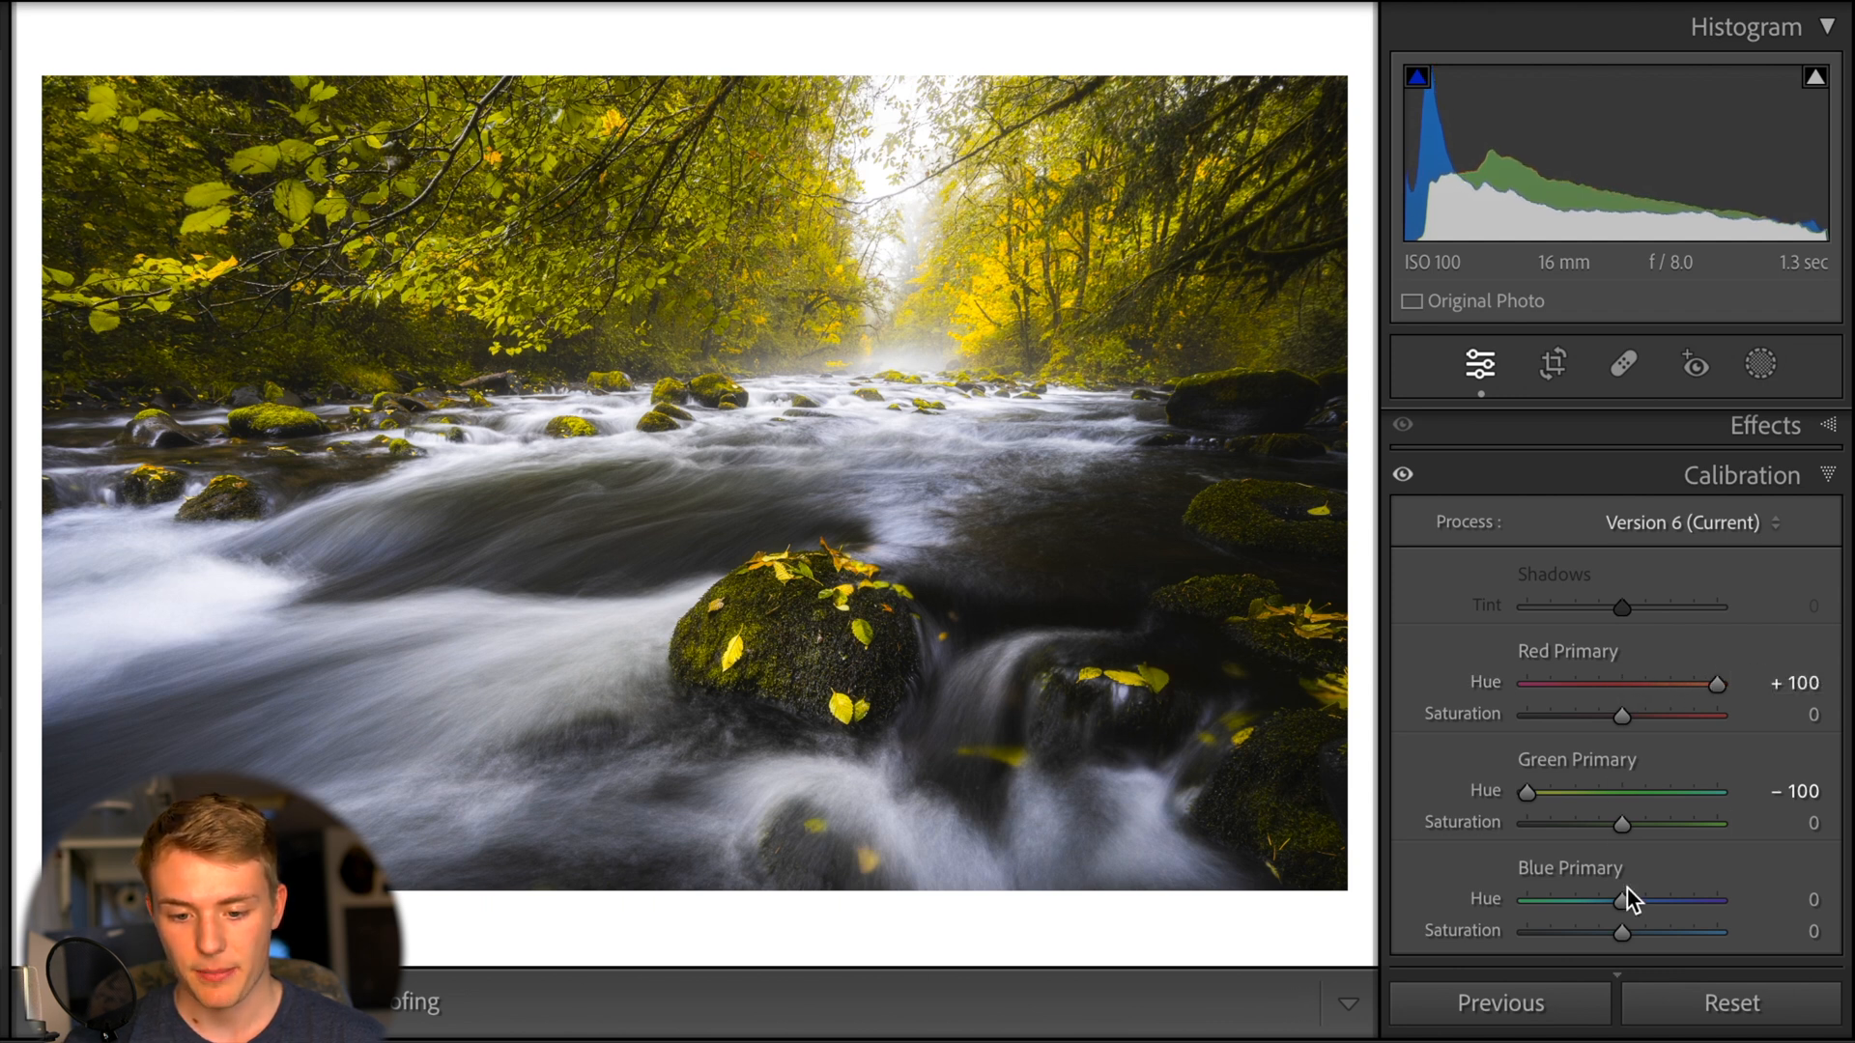
pyautogui.moveTo(1622, 901); pyautogui.dragTo(1723, 900)
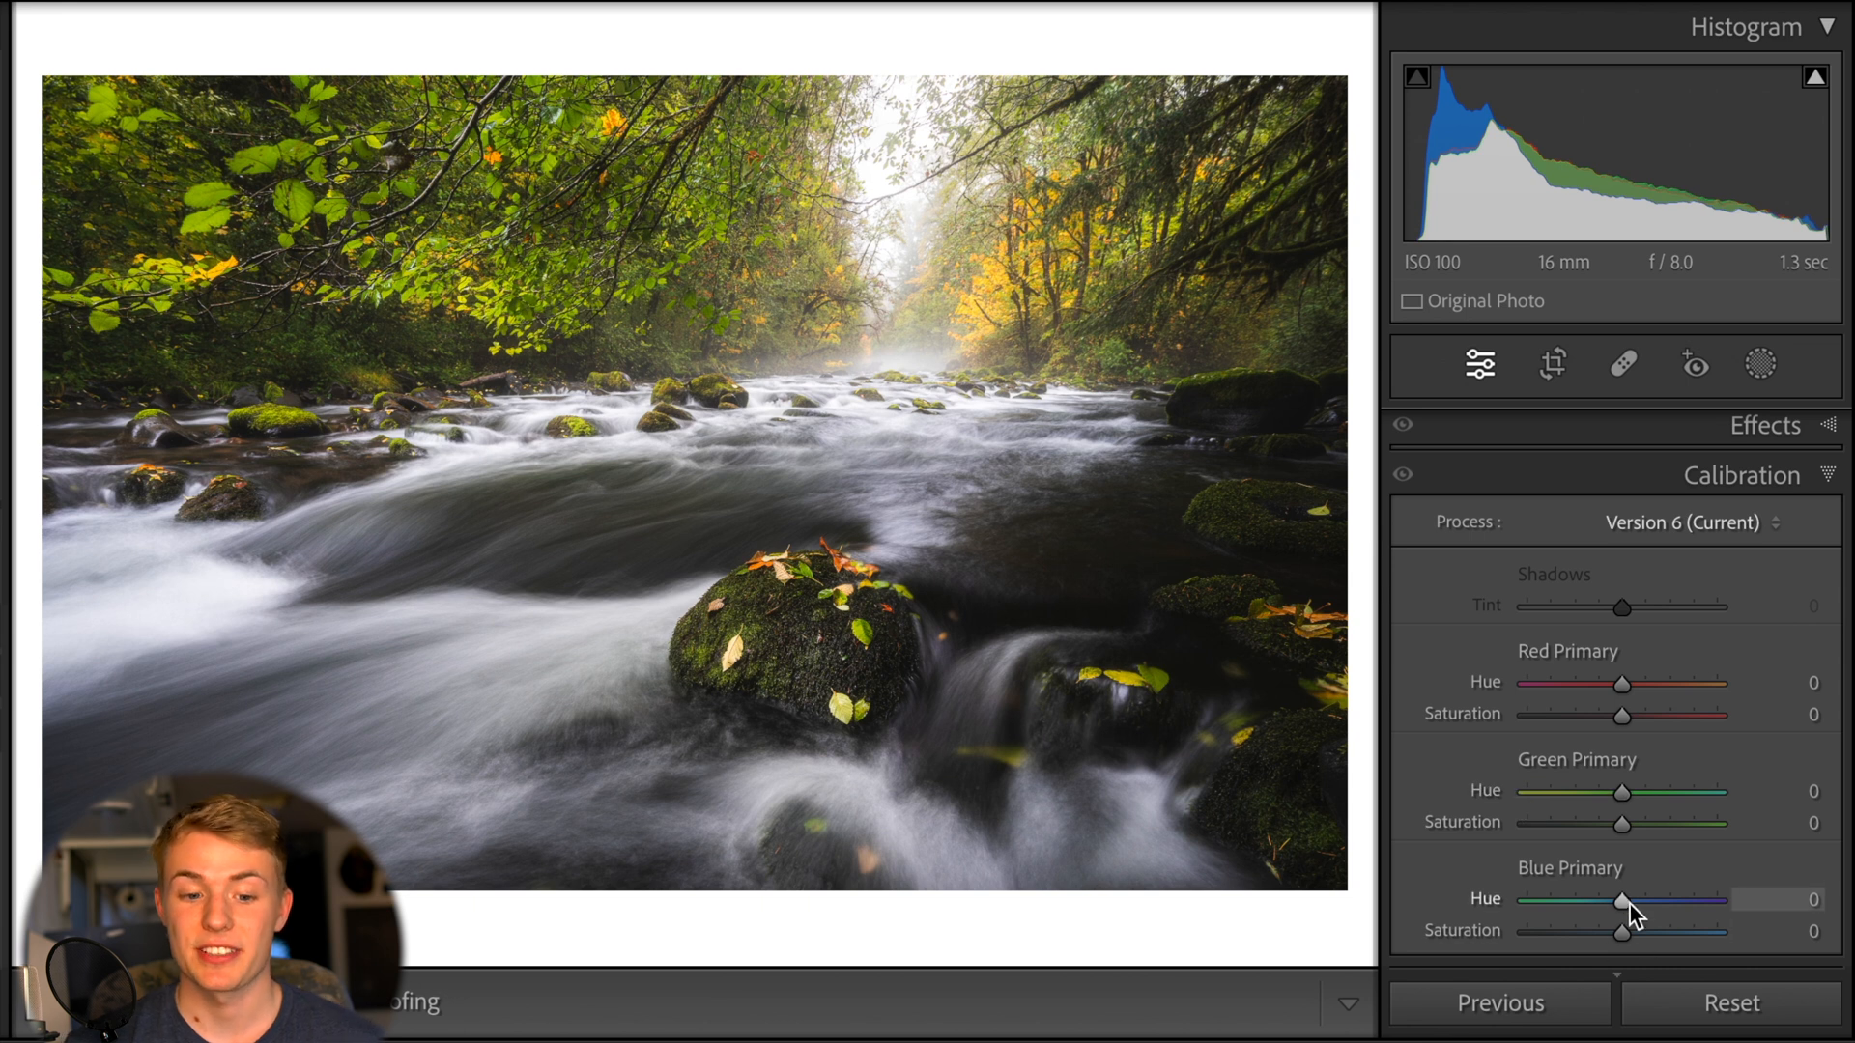
pyautogui.moveTo(1623, 905)
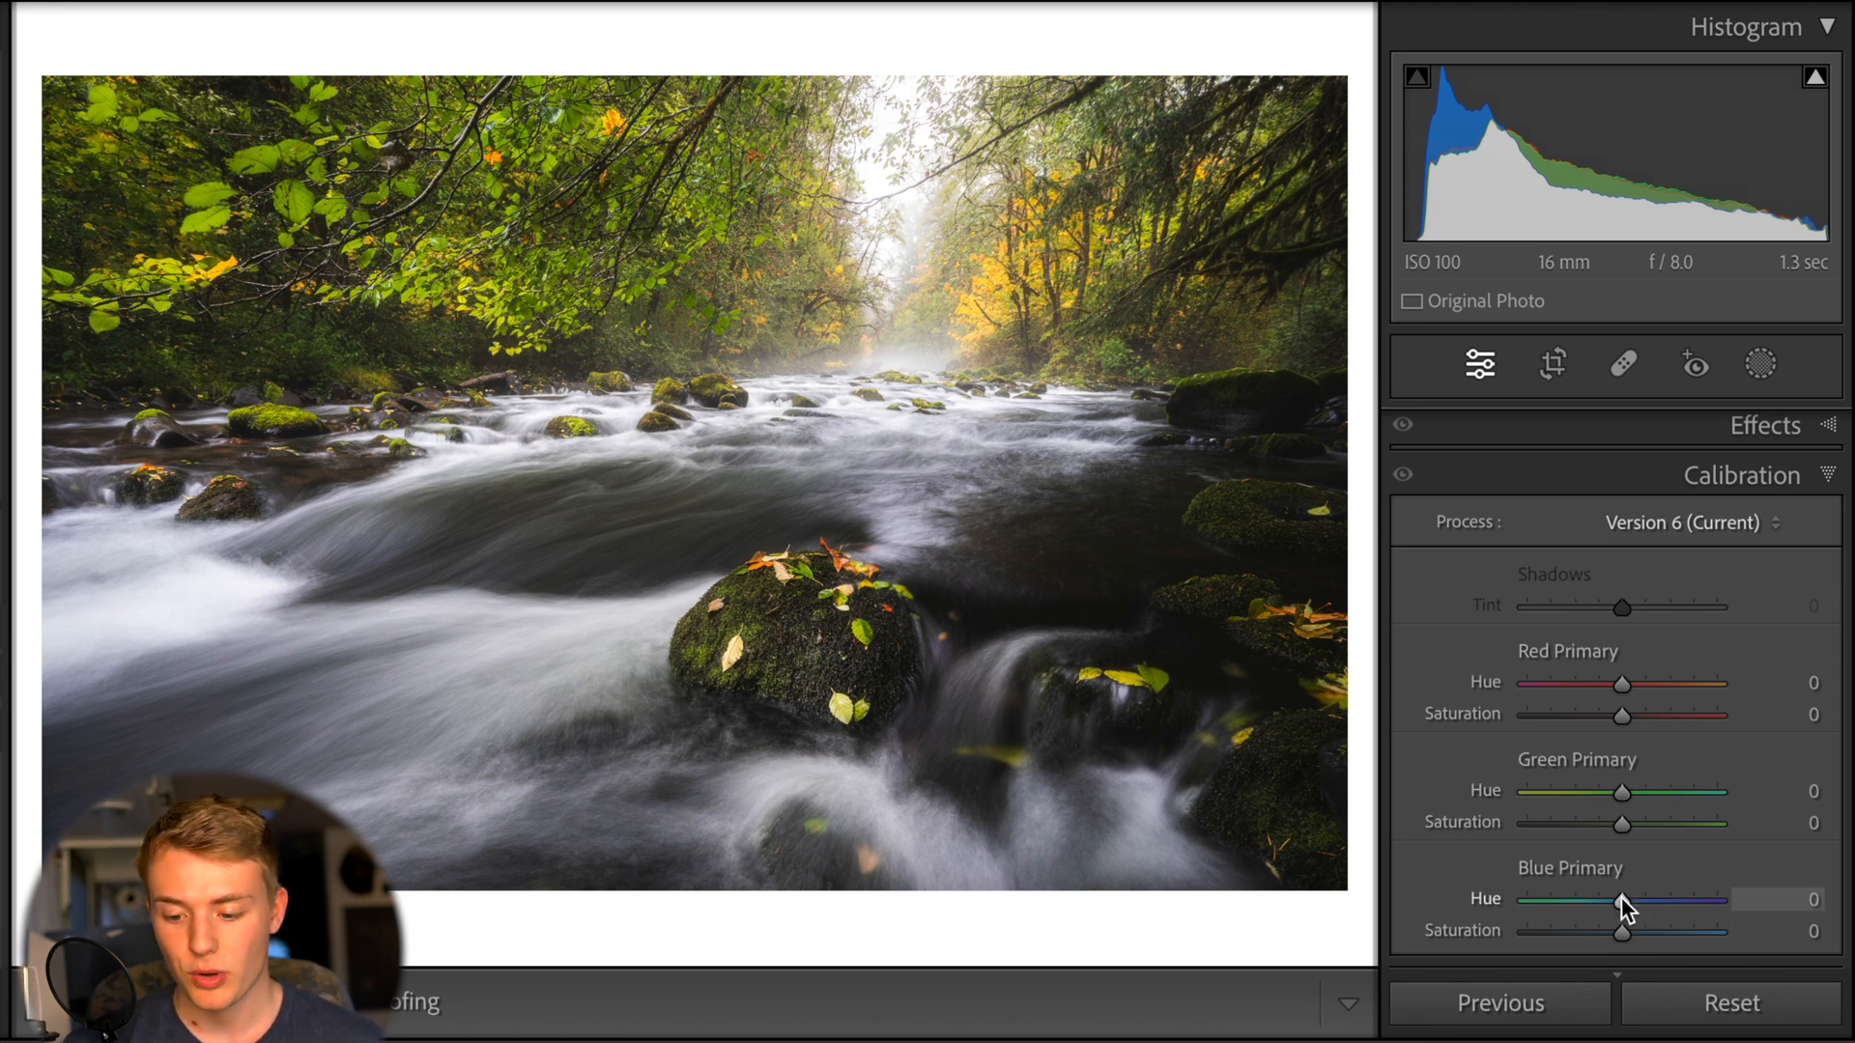
# Swing blue primary hue to -100, raise blue saturation to +100, then reset blue hue to 0
pyautogui.moveTo(1622, 901); pyautogui.dragTo(1527, 900)
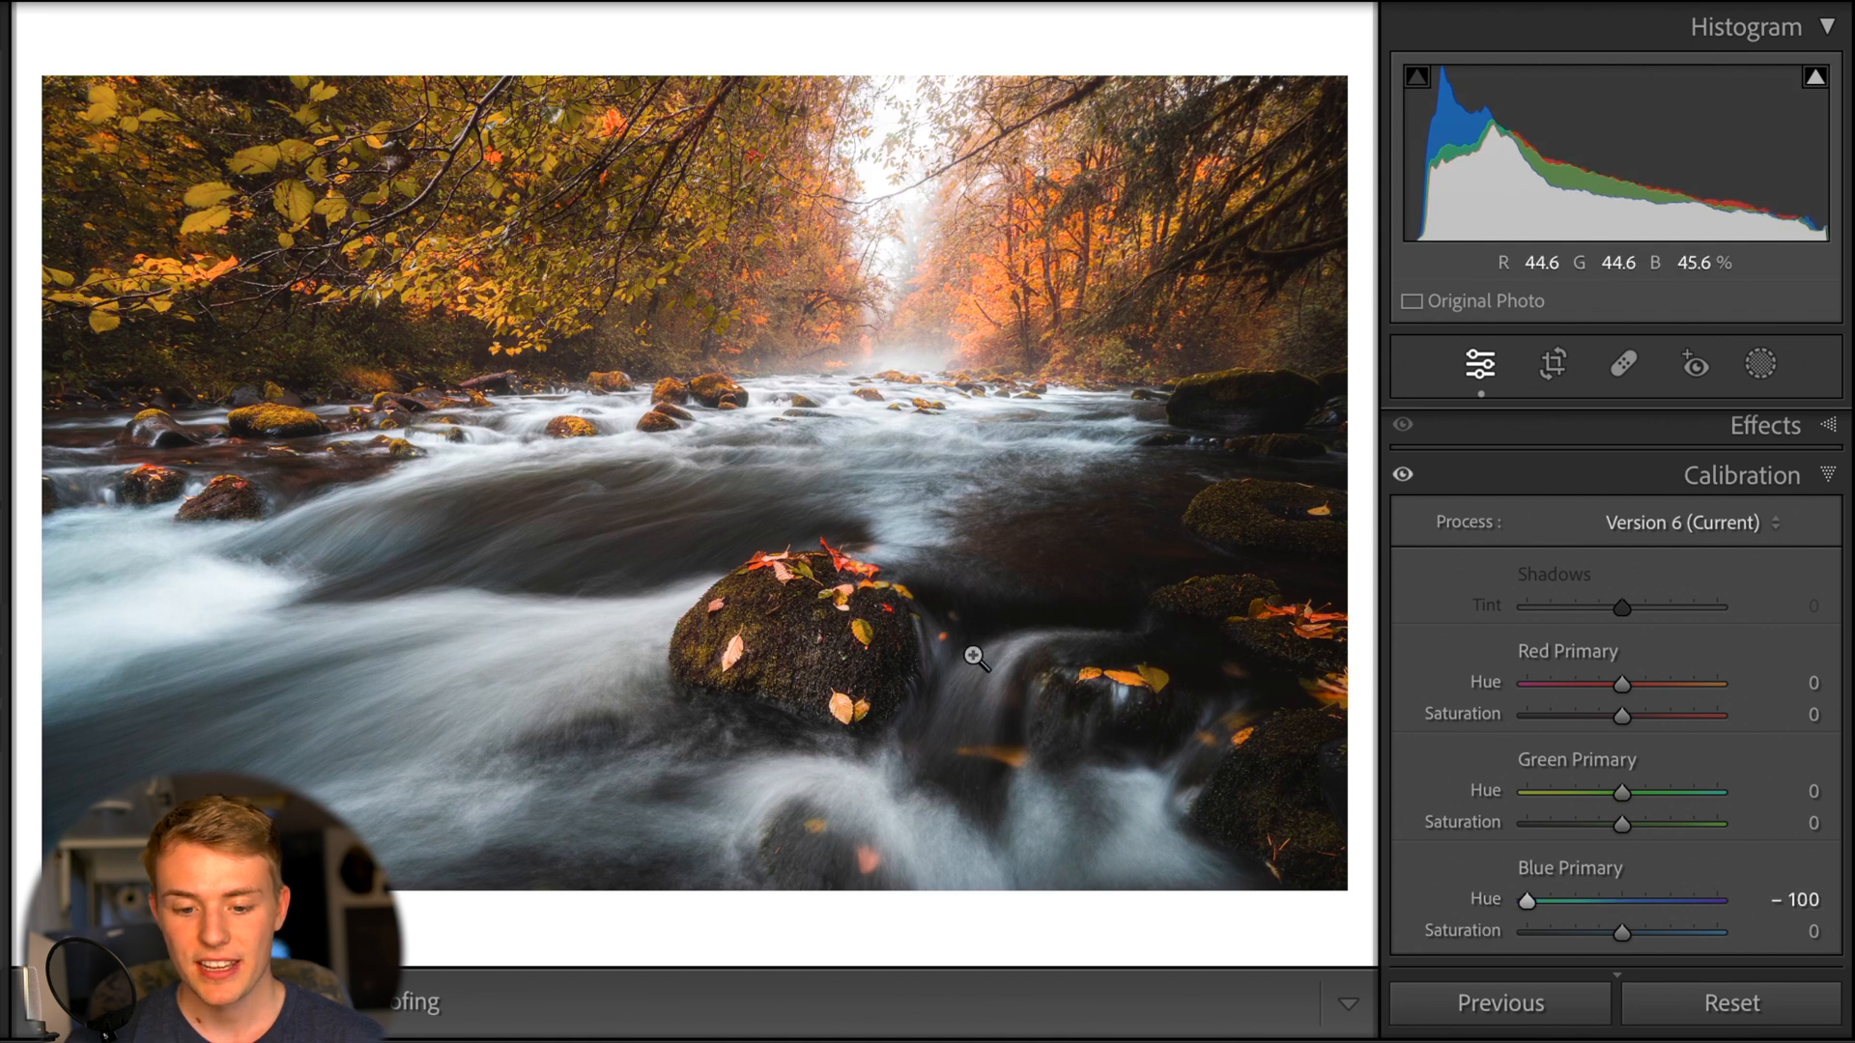
pyautogui.moveTo(1624, 933); pyautogui.dragTo(1707, 932)
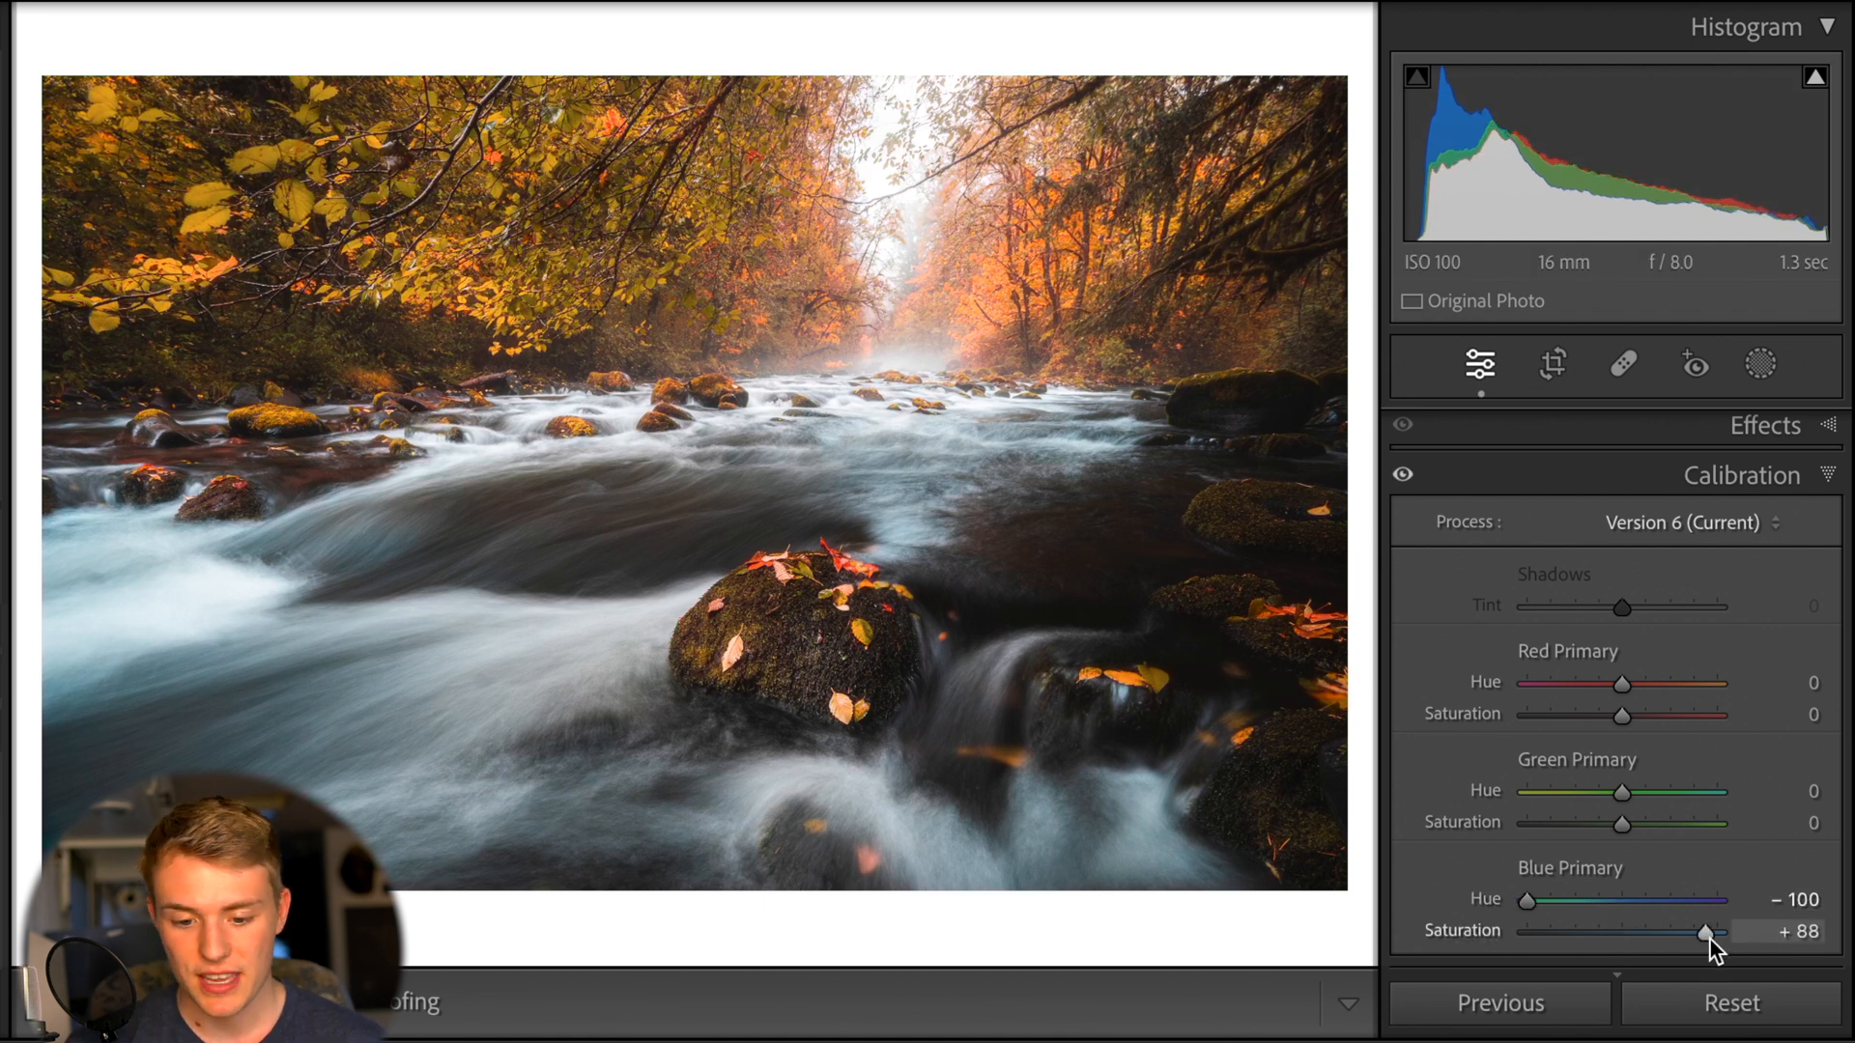
pyautogui.moveTo(1704, 931); pyautogui.dragTo(1719, 932)
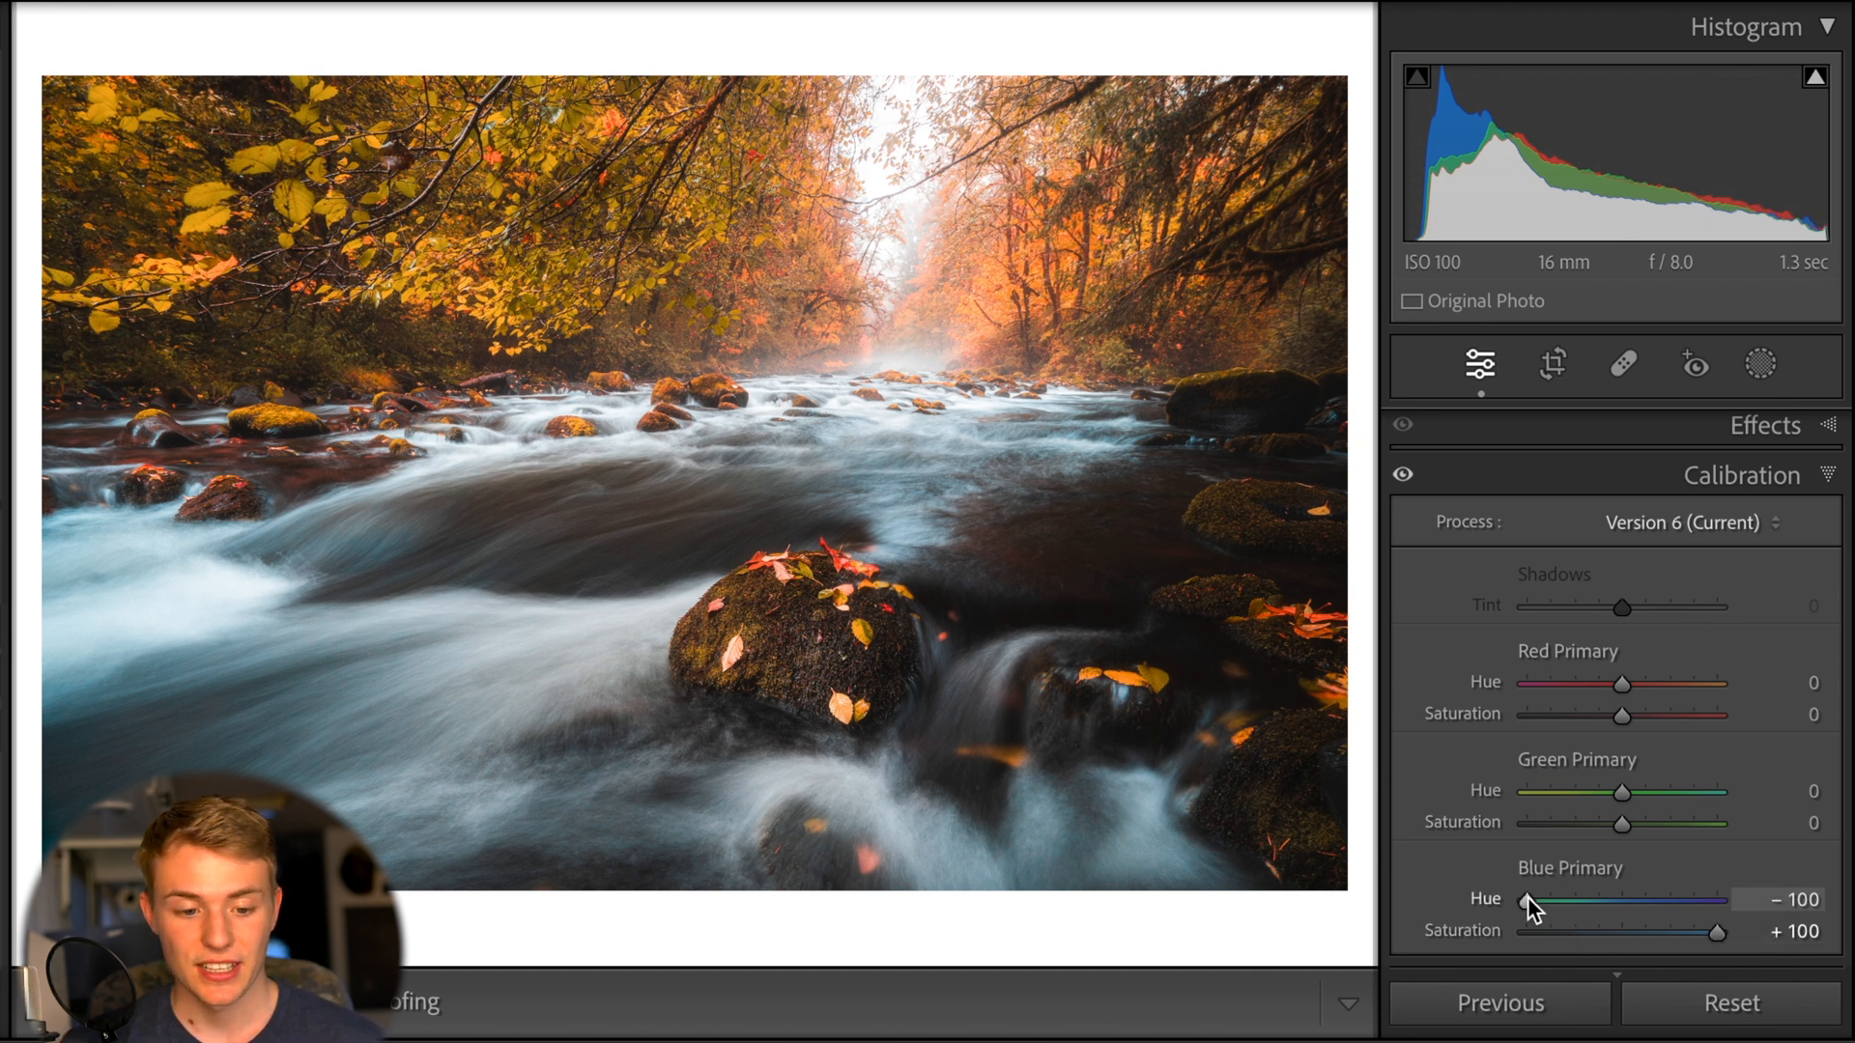
pyautogui.moveTo(1533, 901); pyautogui.dragTo(1622, 901)
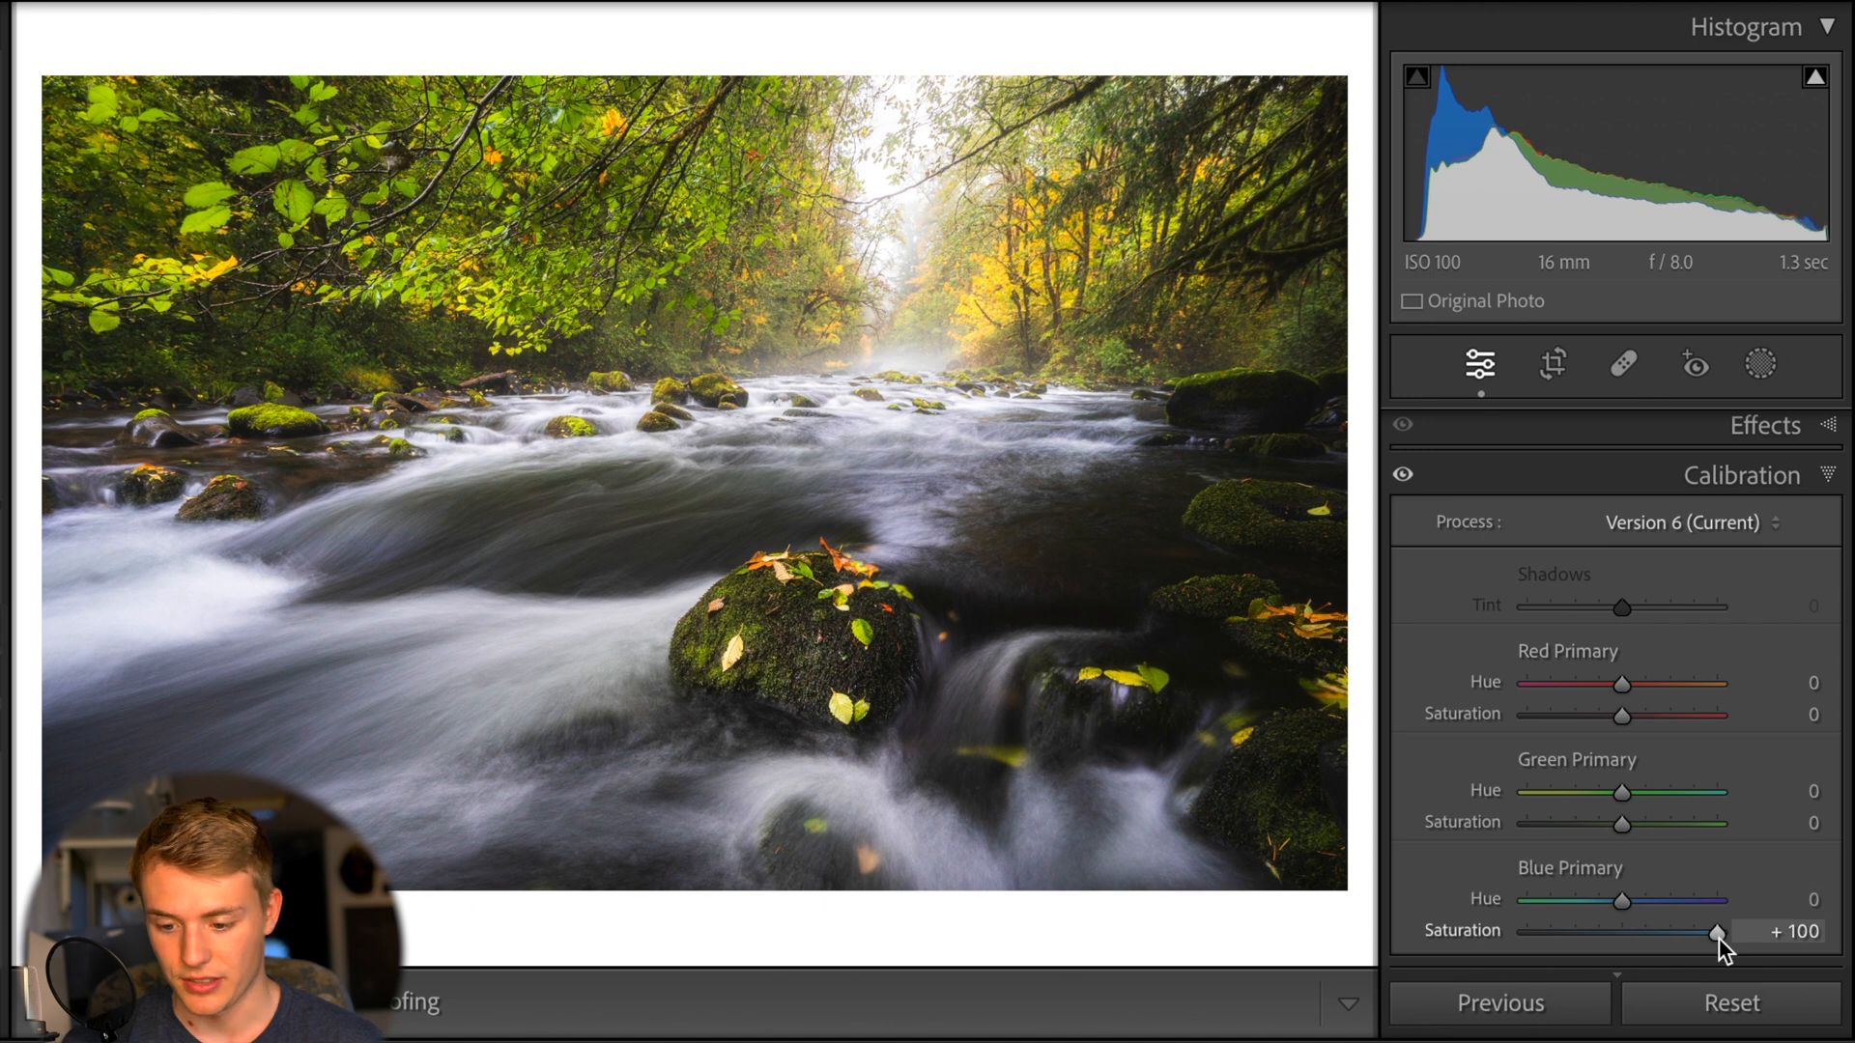